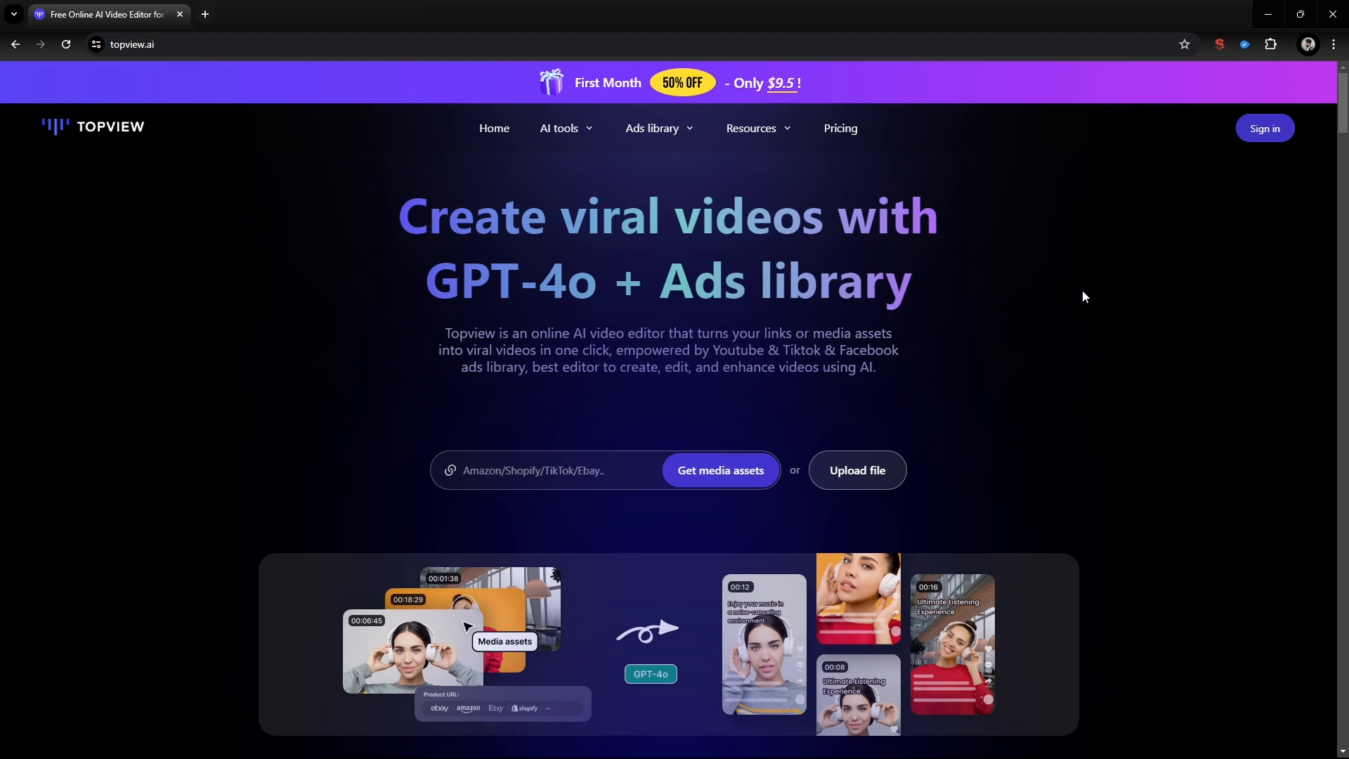
mouse_move(1259, 148)
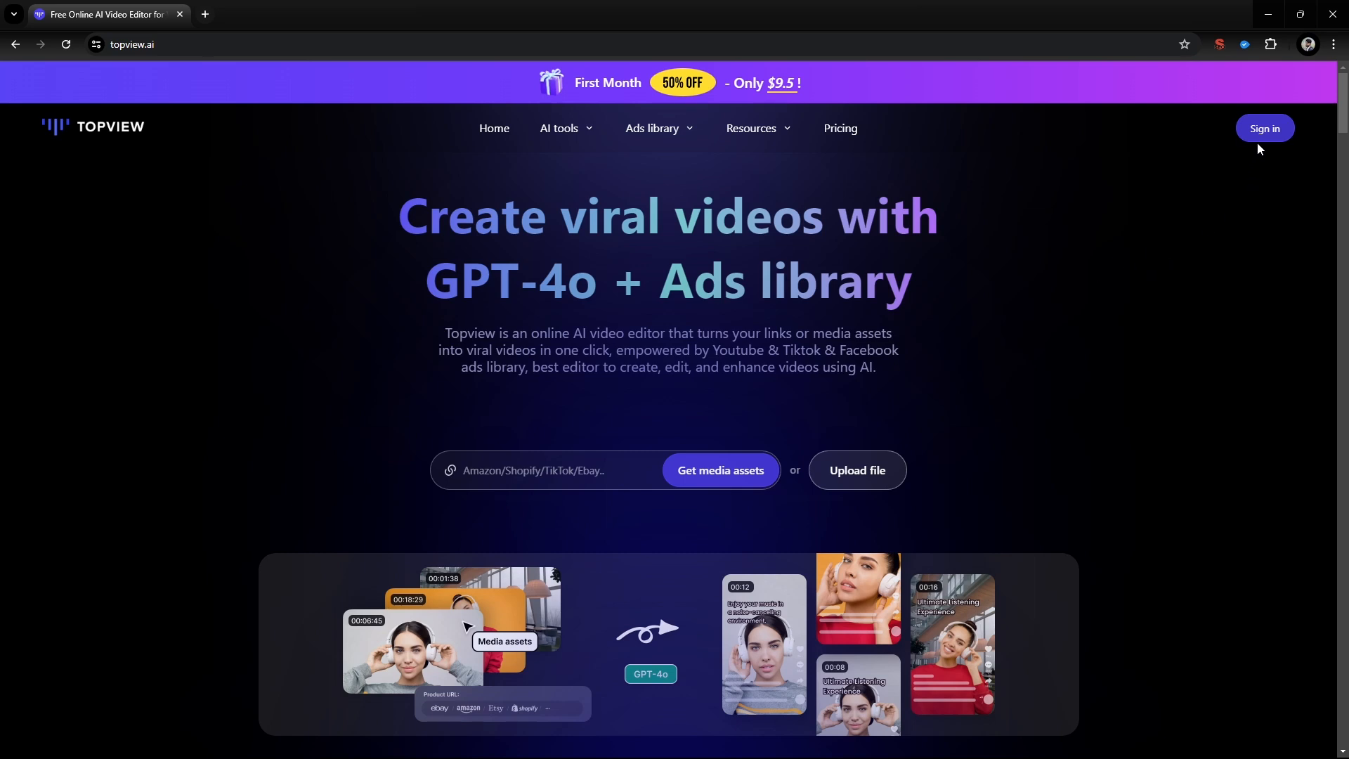
- Sign in through the login dialog and land on the Topview dashboard
left_click(1265, 128)
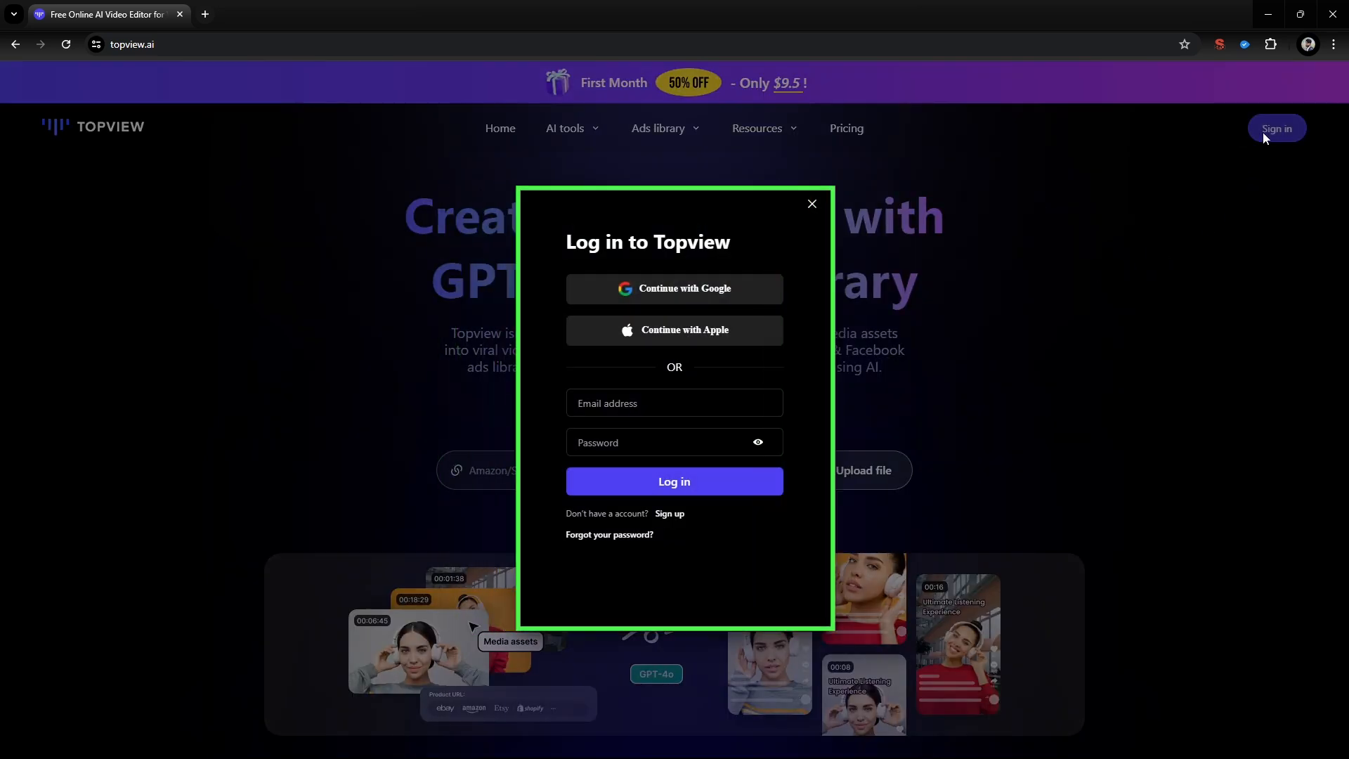
mouse_move(937, 273)
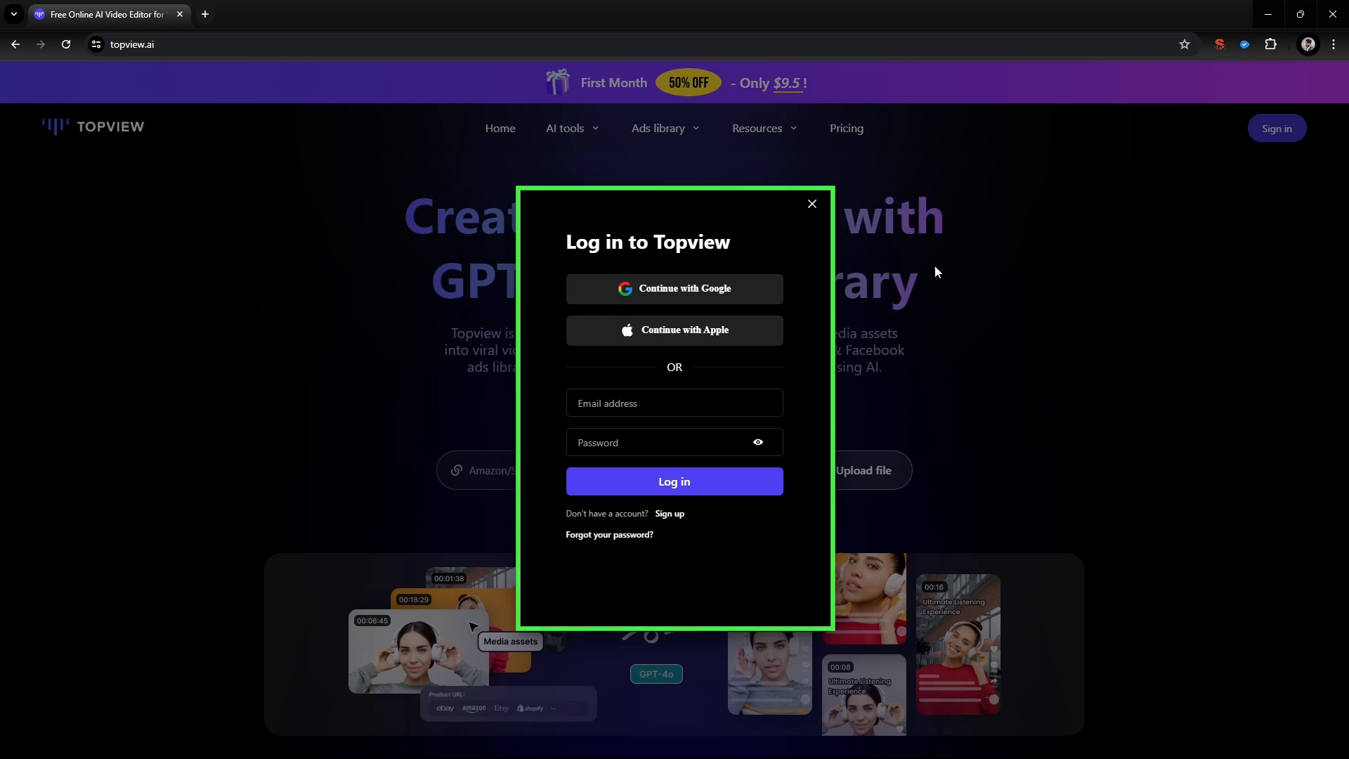
left_click(674, 480)
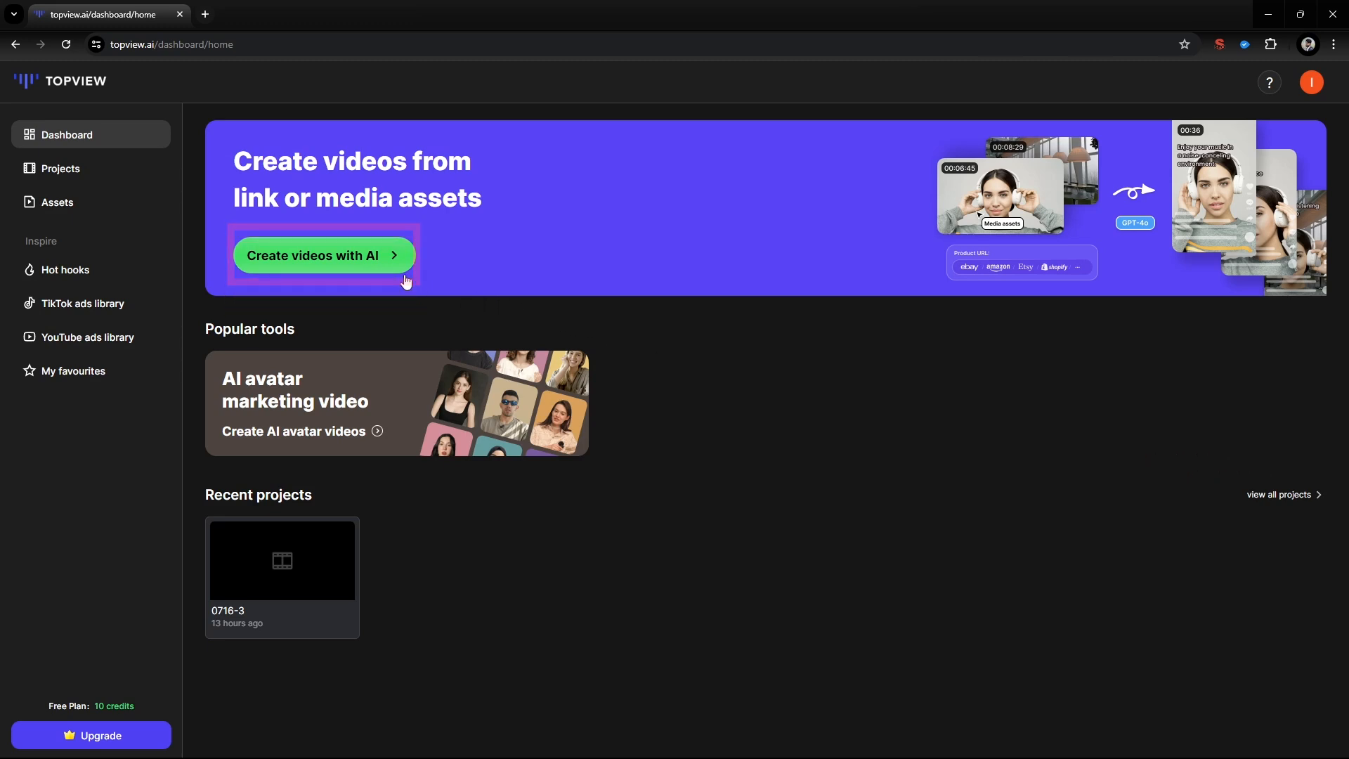
- Start 'Create videos with AI' from the dashboard and add a new browser tab
left_click(323, 254)
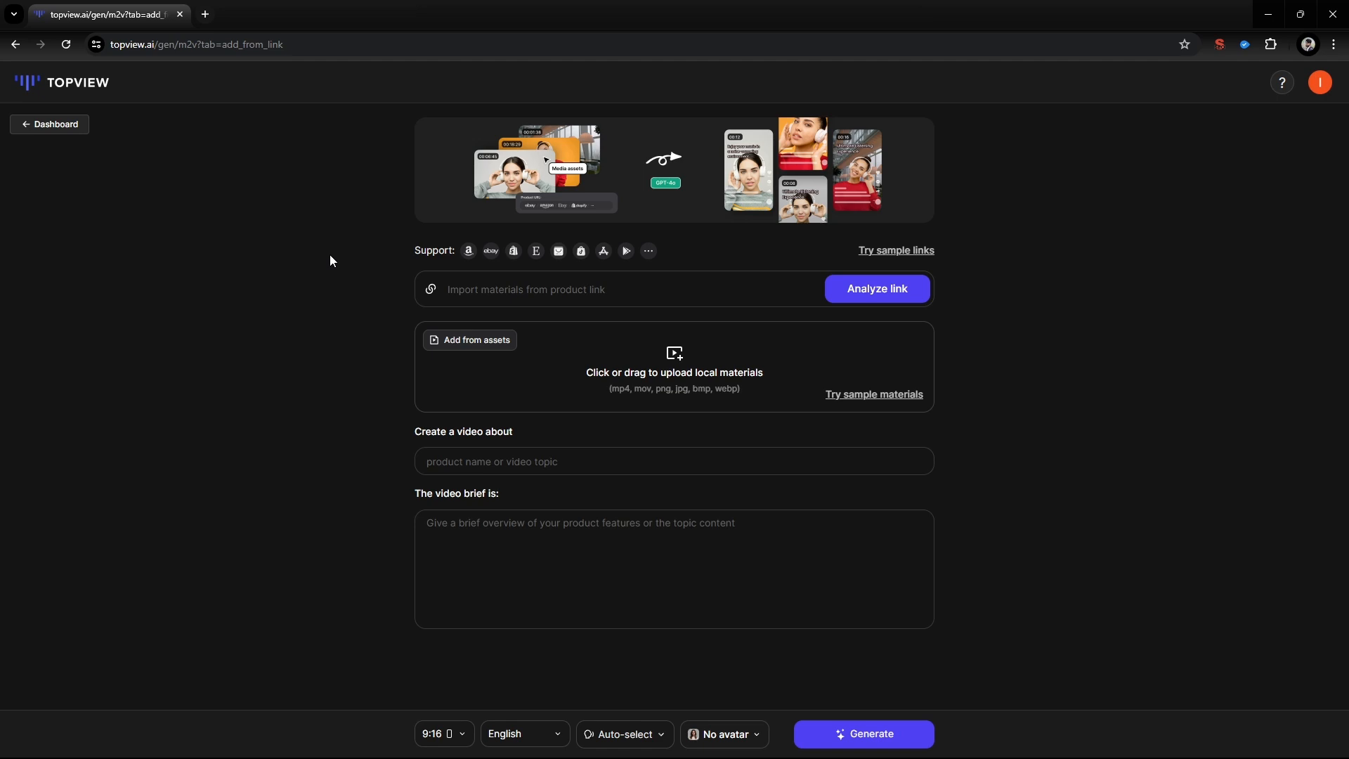
left_click(204, 15)
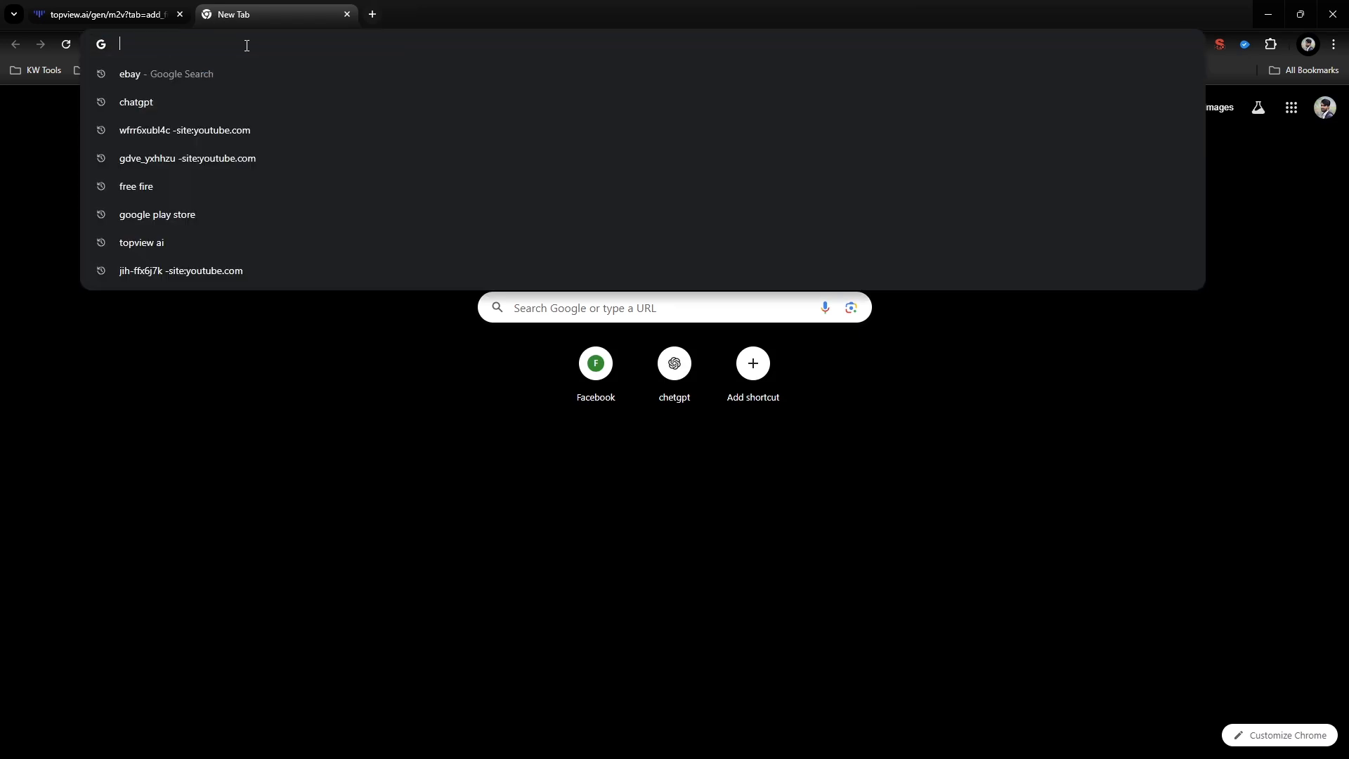
- Grab the eBay Citizen Eco-Drive listing's URL and return to Topview's product-link box
left_click(129, 73)
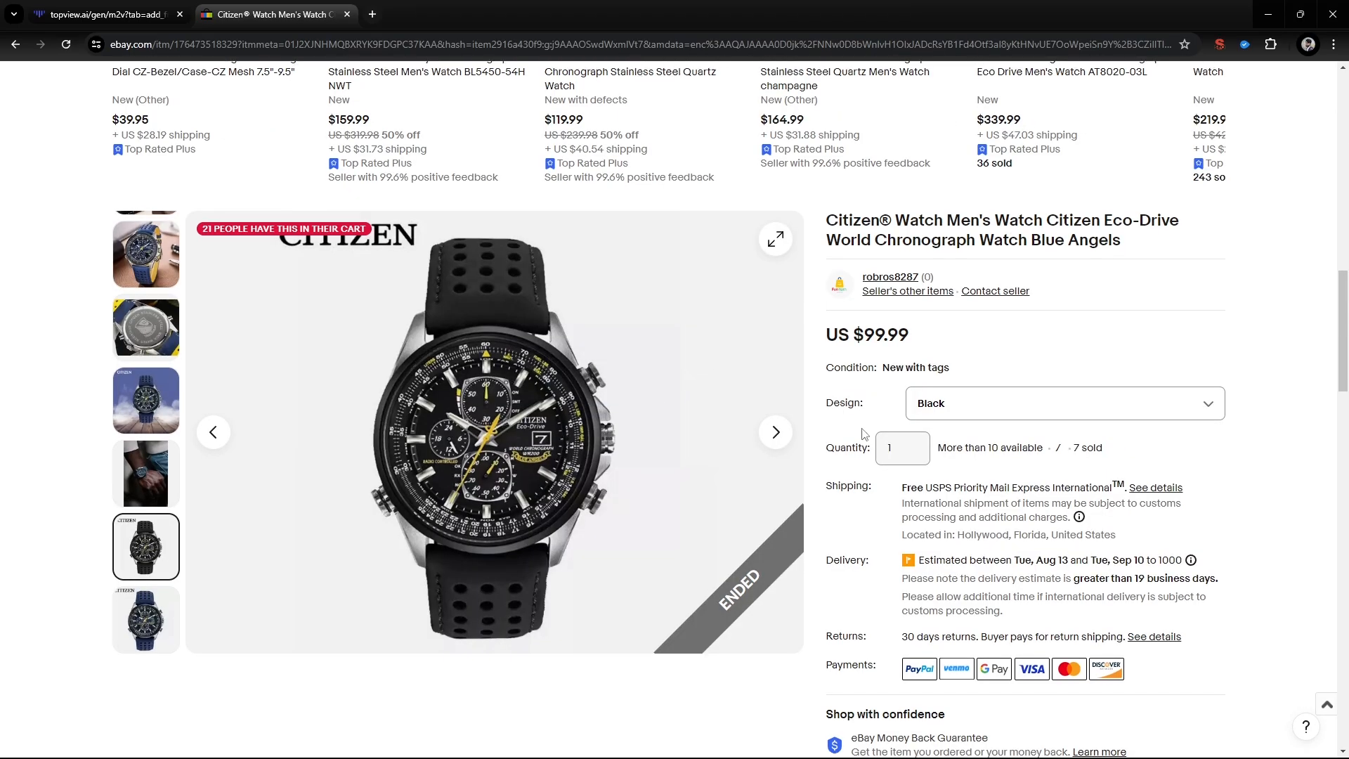
left_click(447, 43)
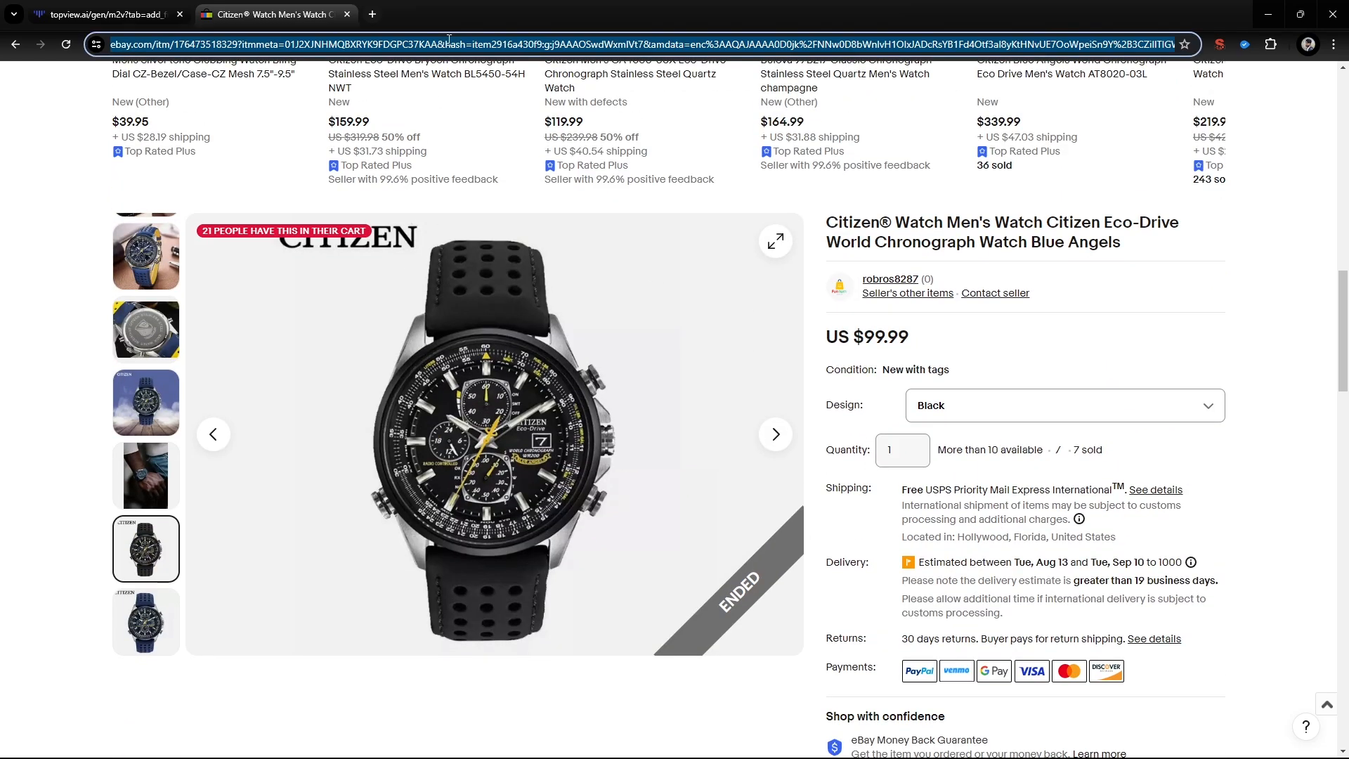
right_click(603, 288)
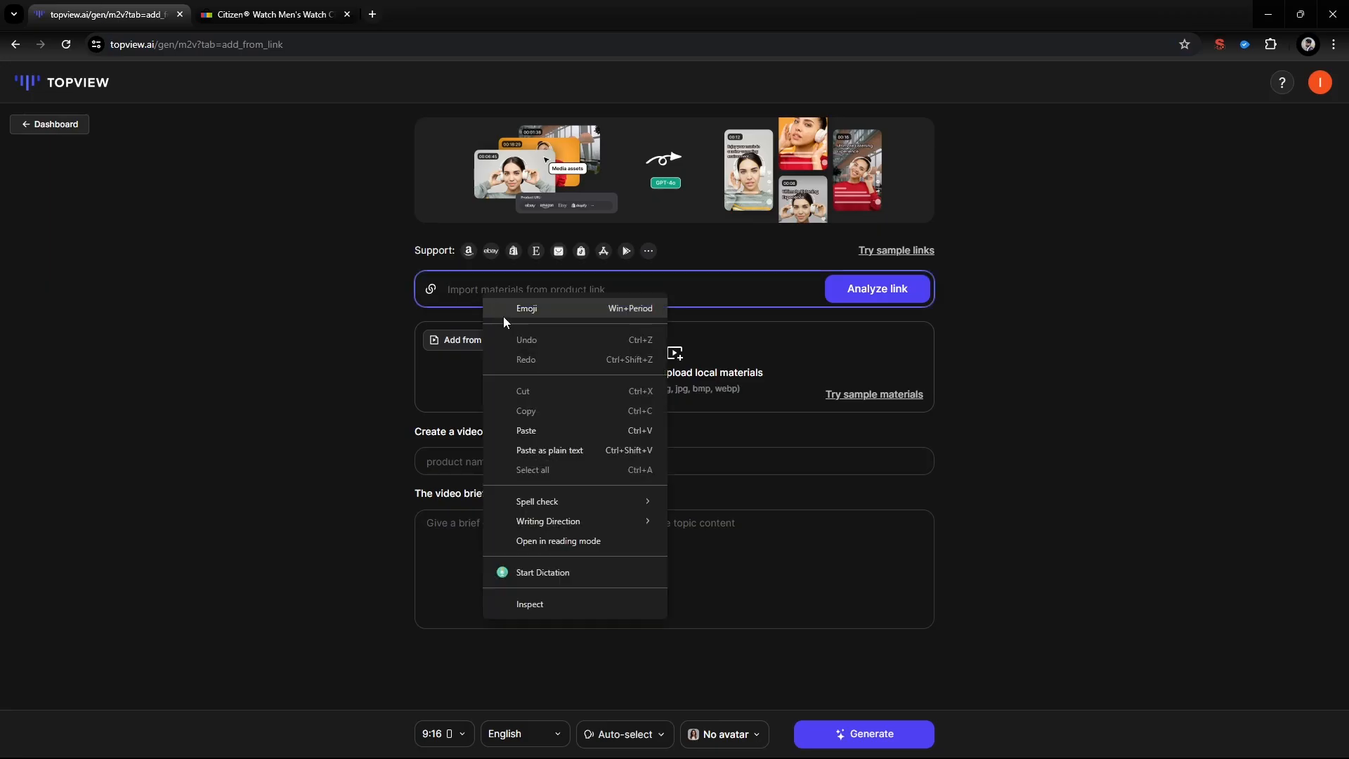
- Analyse the pasted eBay link, keep all ten watch images, and review the auto-filled topic and brief
left_click(525, 430)
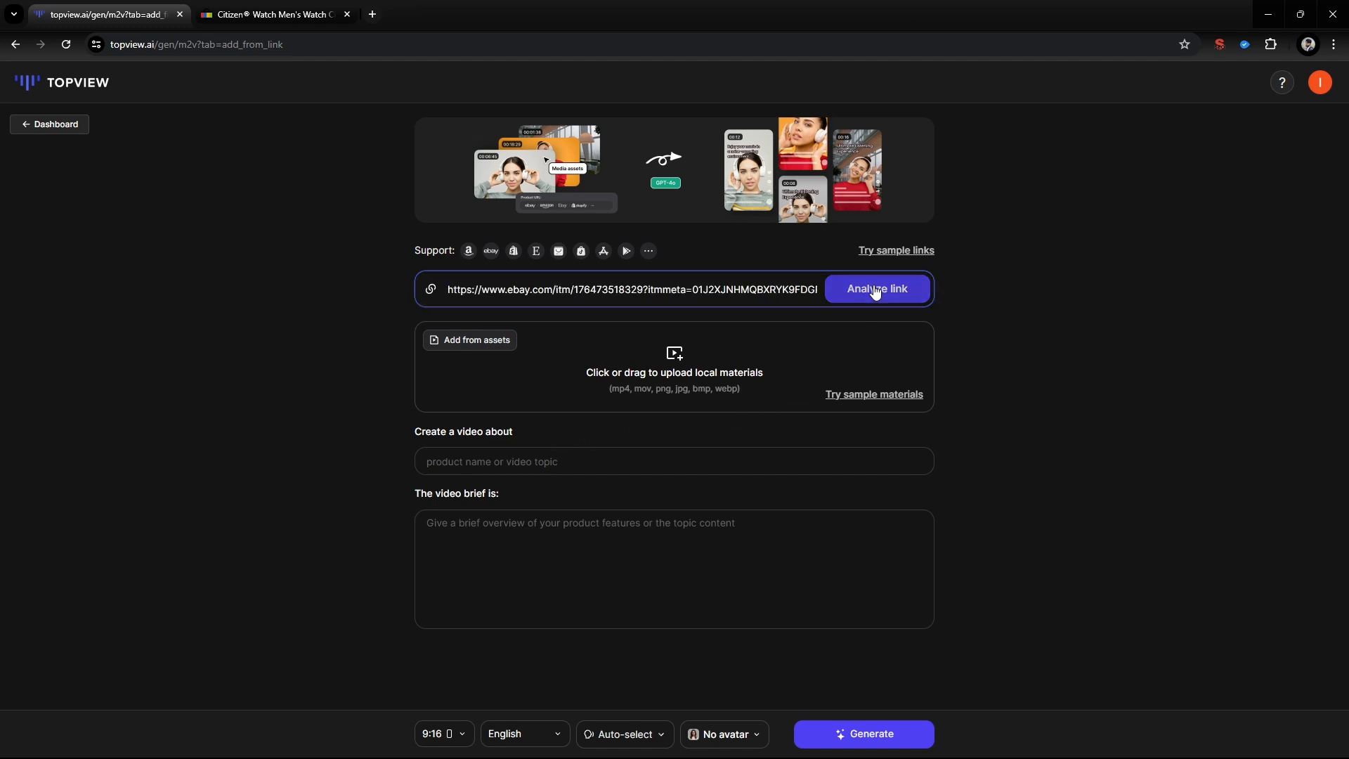
left_click(876, 288)
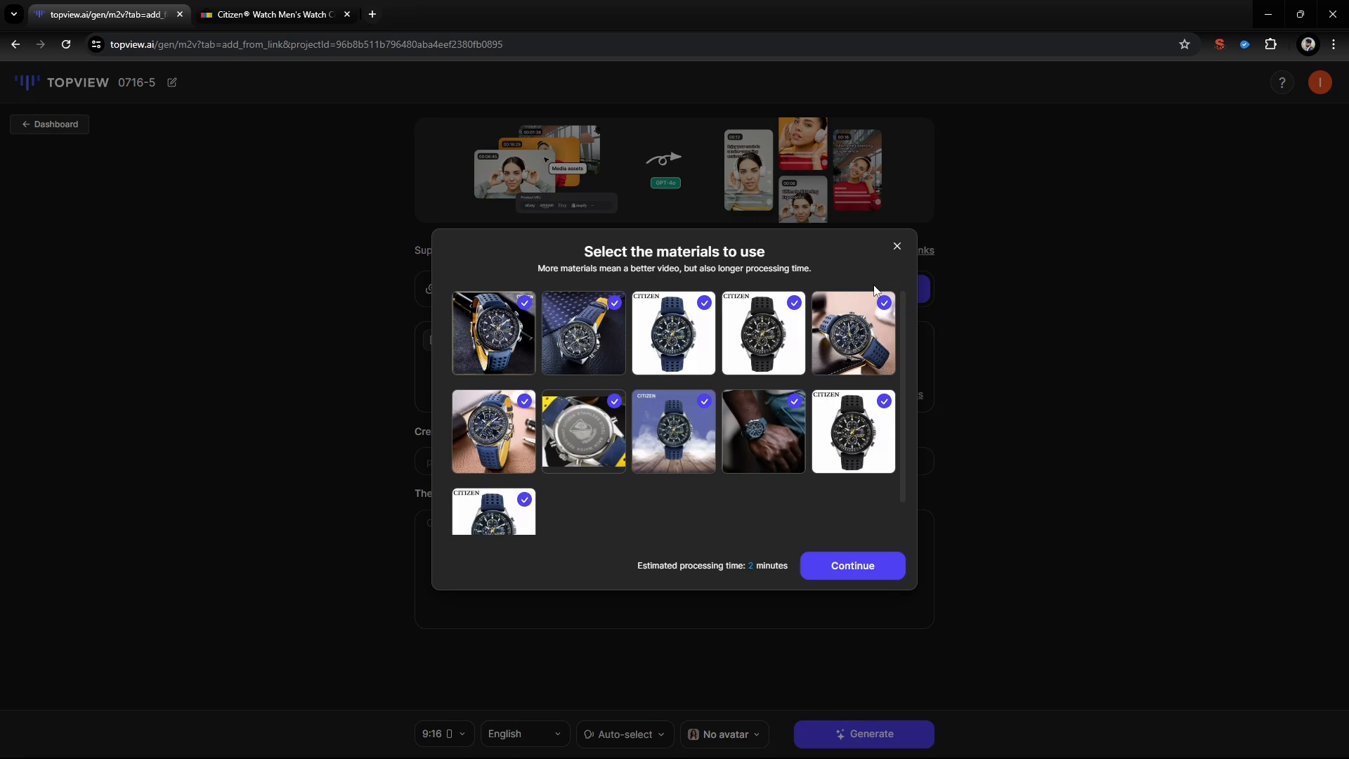
left_click(897, 246)
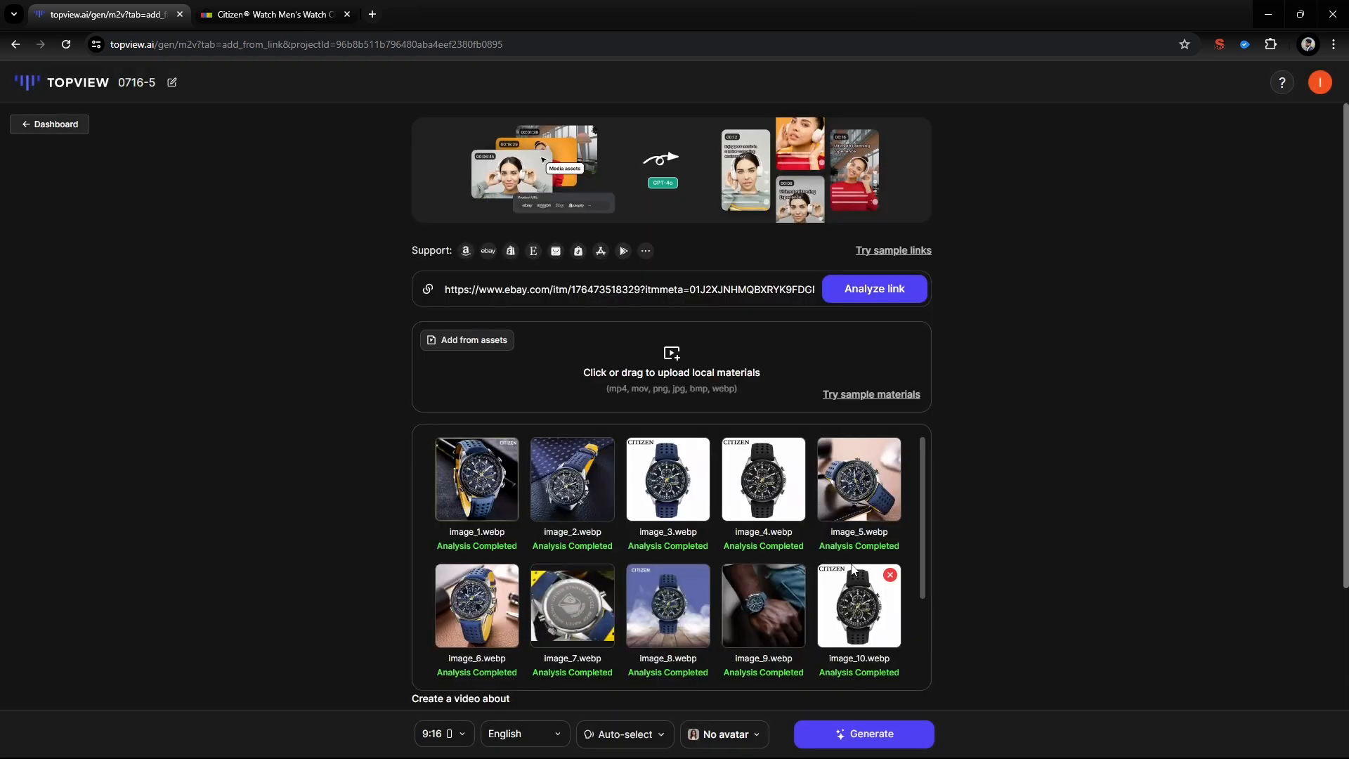
scroll("down", 3)
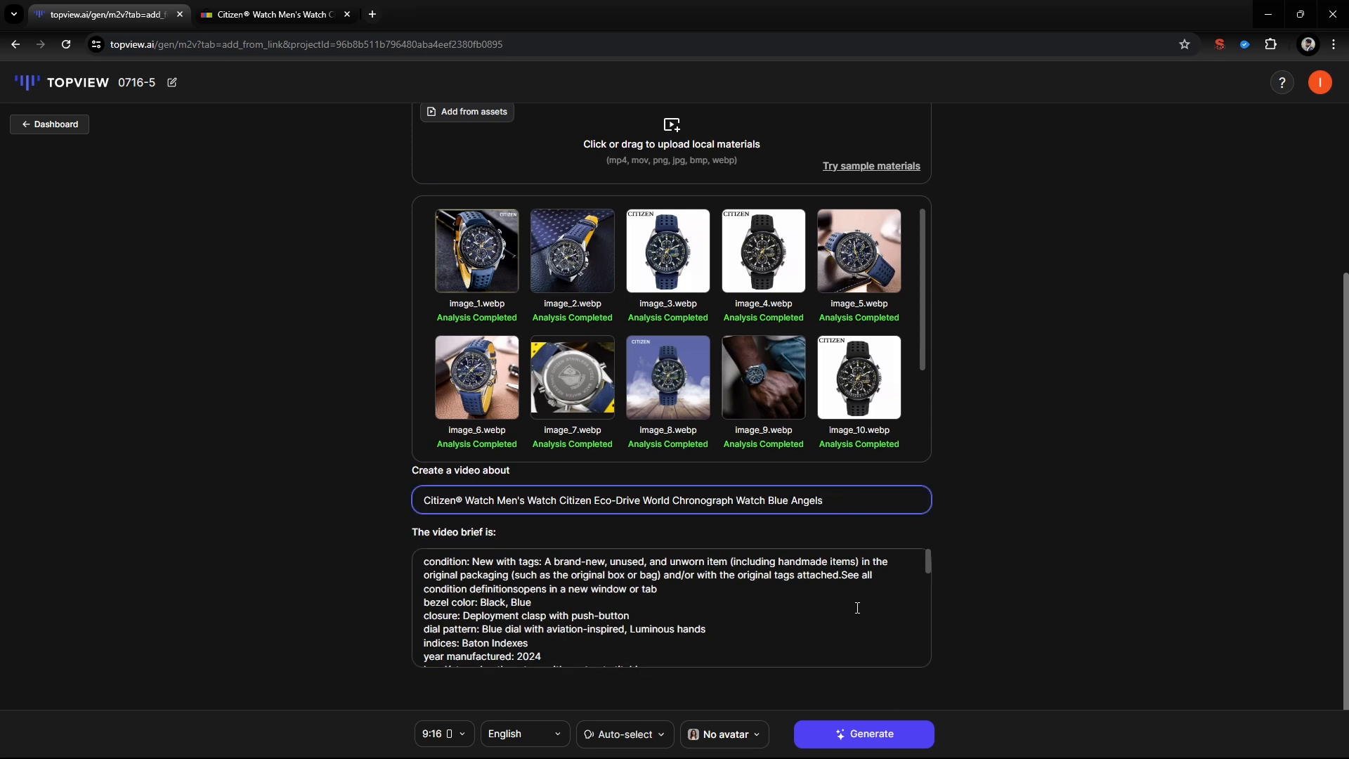
scroll("down", 3)
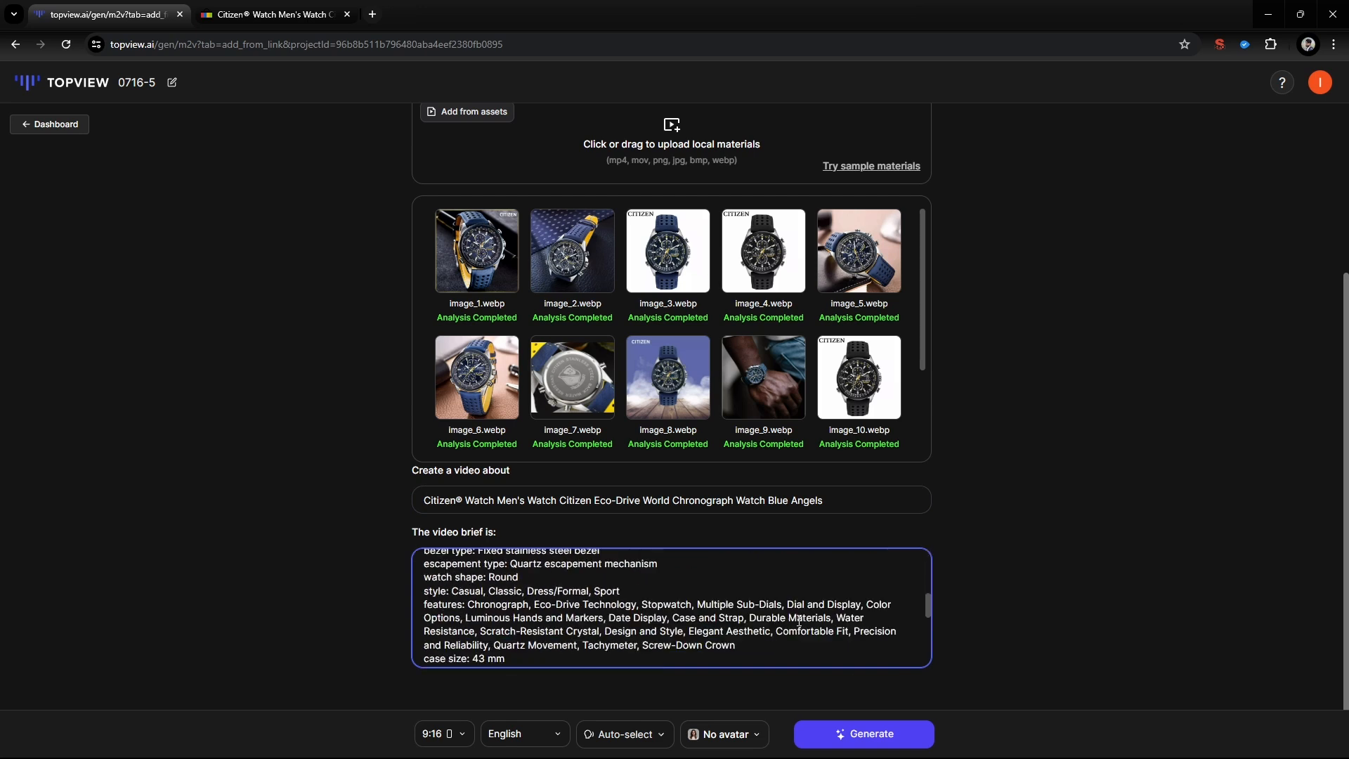
scroll("down", 3)
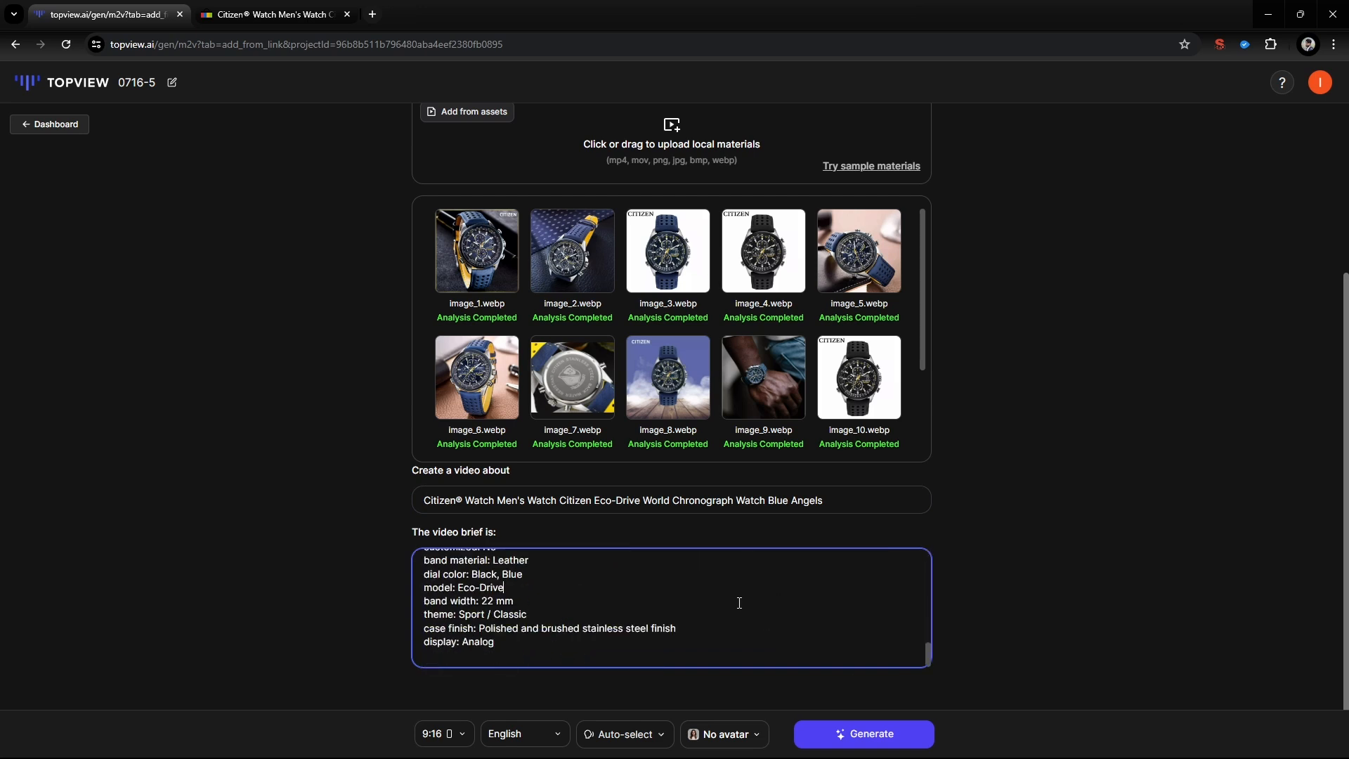
- Keep 9:16 and English, preview Valley, then confirm Bella as the narration voice
left_click(441, 733)
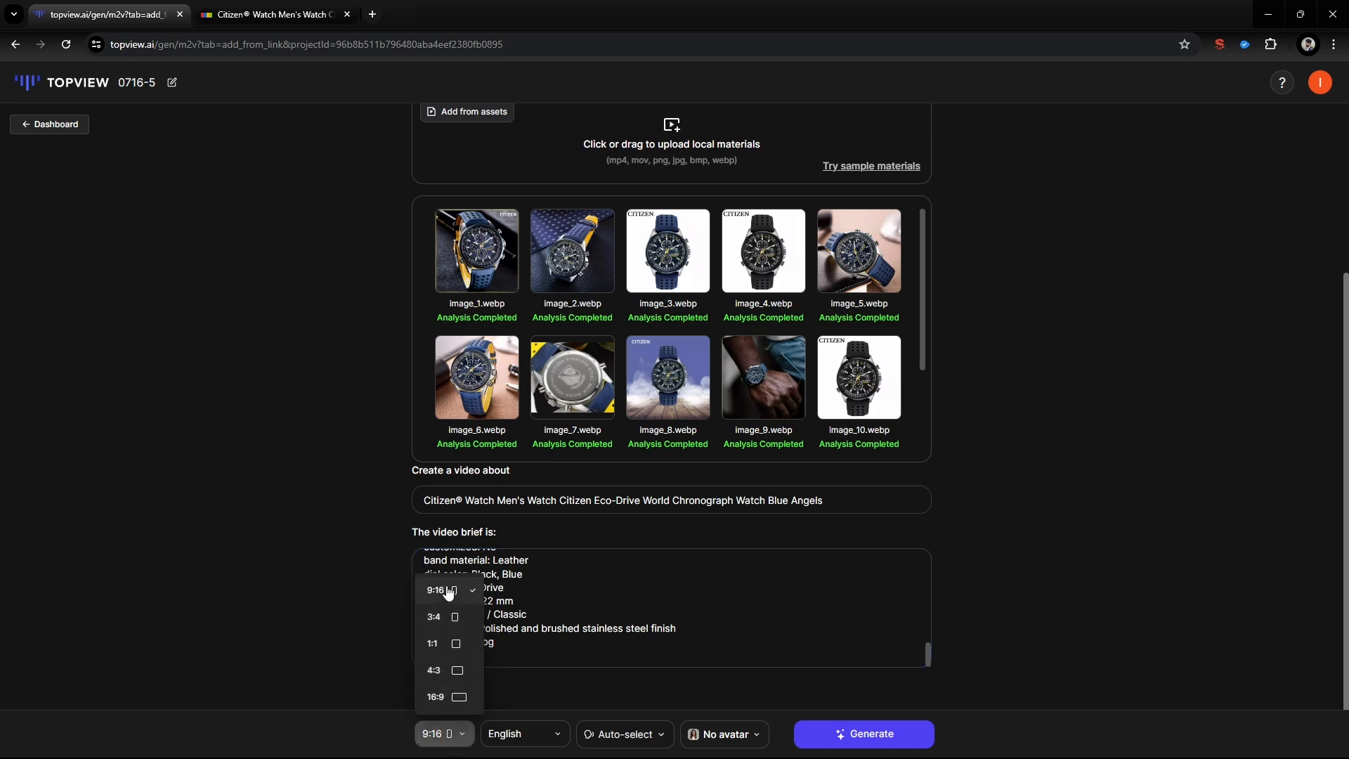
left_click(525, 734)
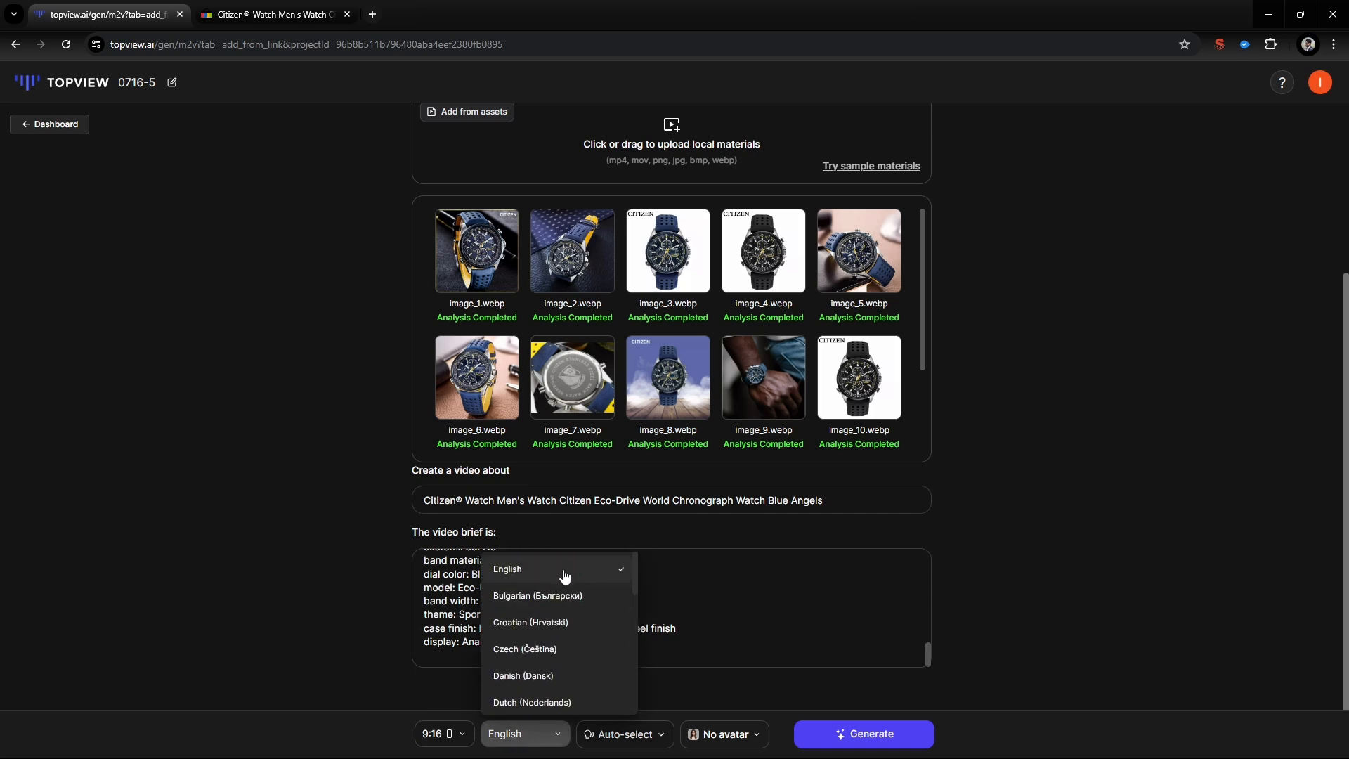
left_click(624, 734)
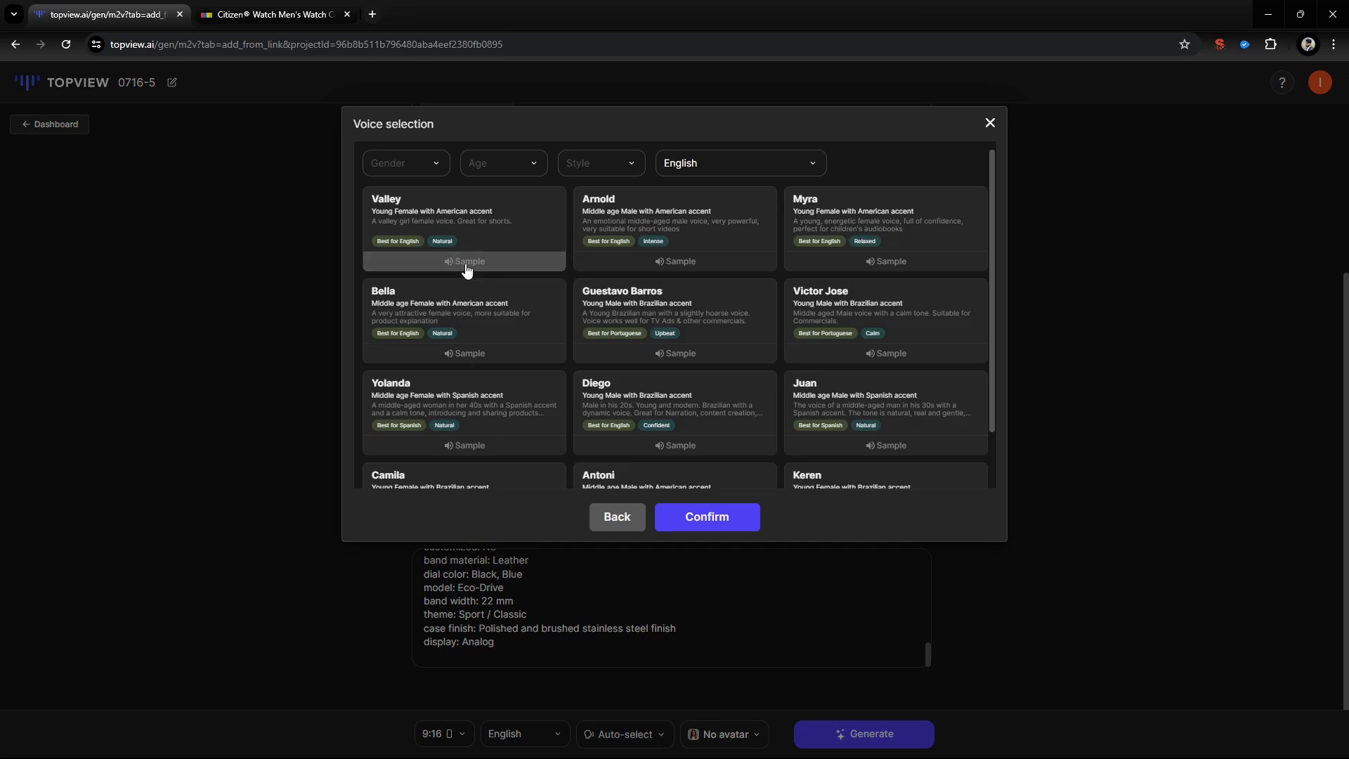
left_click(466, 261)
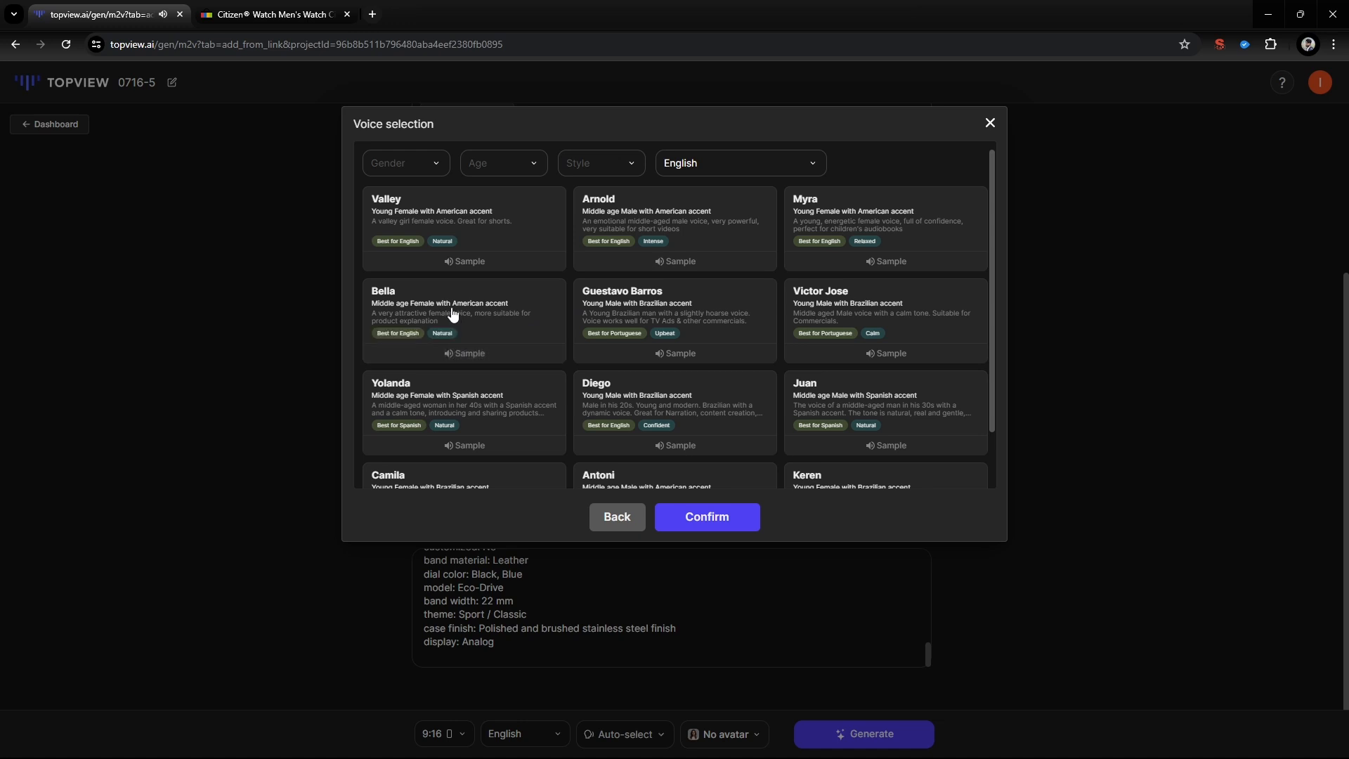
left_click(464, 320)
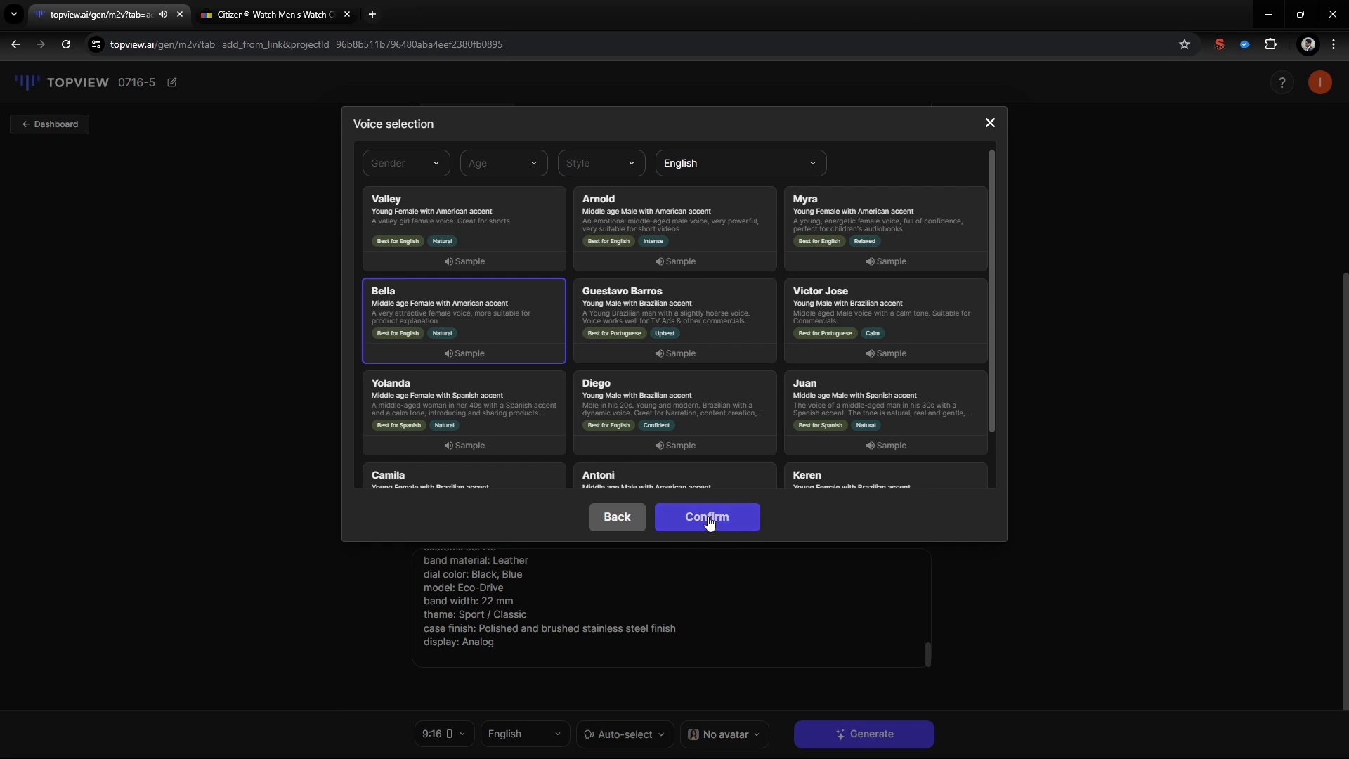
left_click(707, 517)
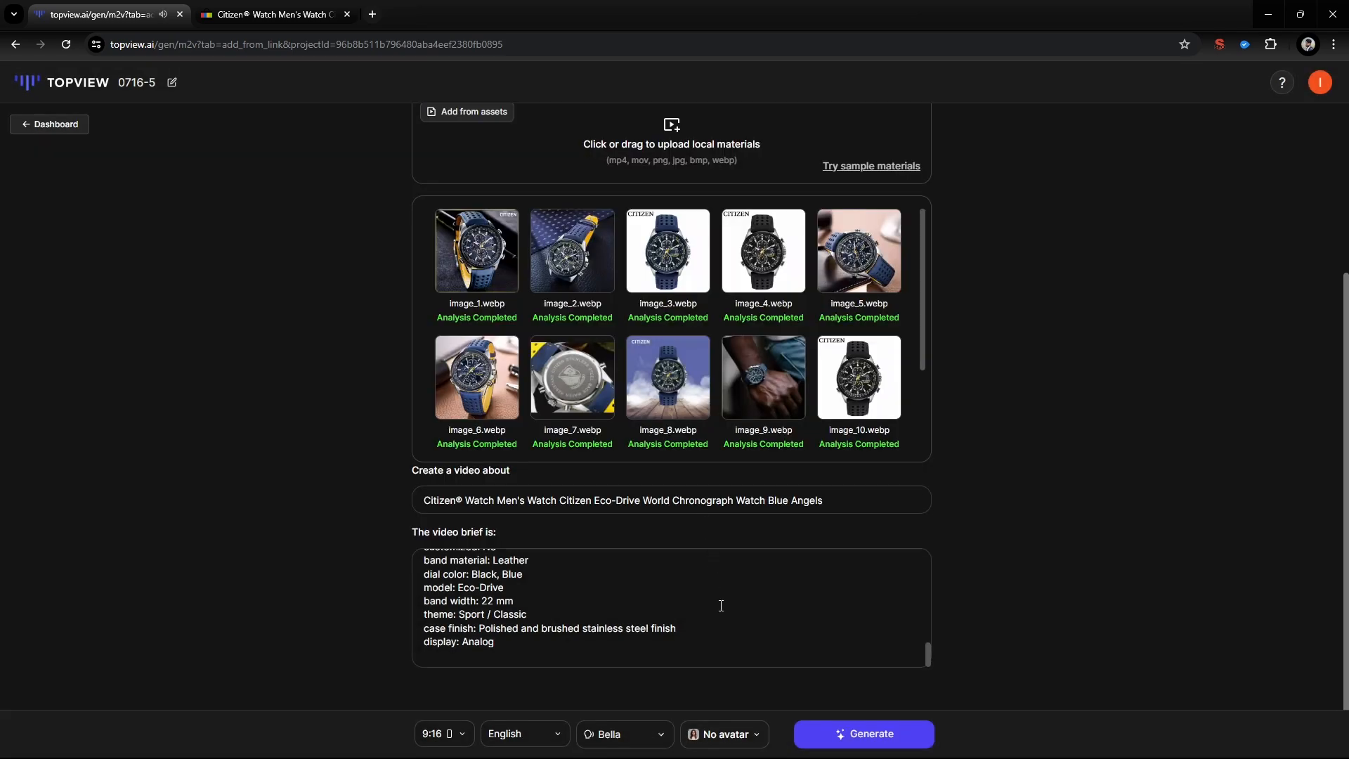
- Pick the Anna avatar seated at the kitchen table from the gallery and confirm it
left_click(724, 733)
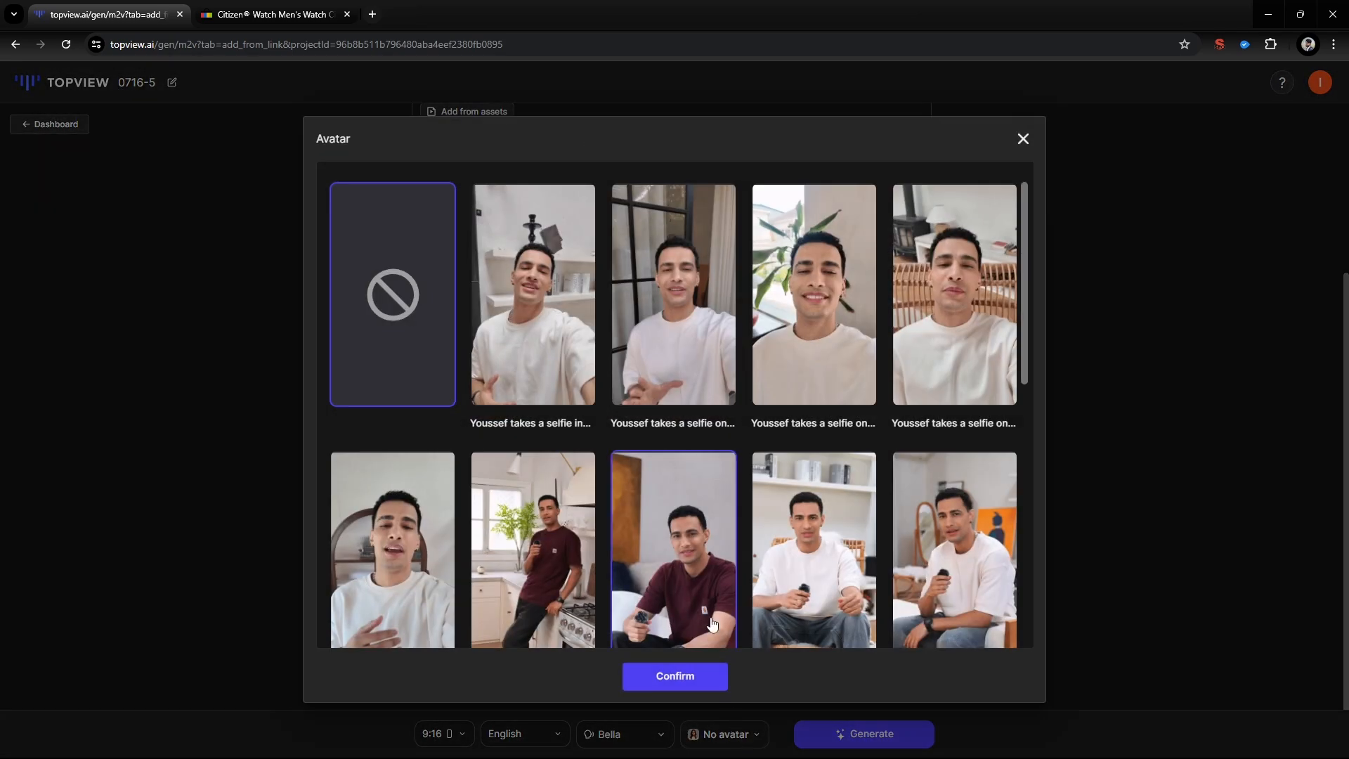
scroll("down", 3)
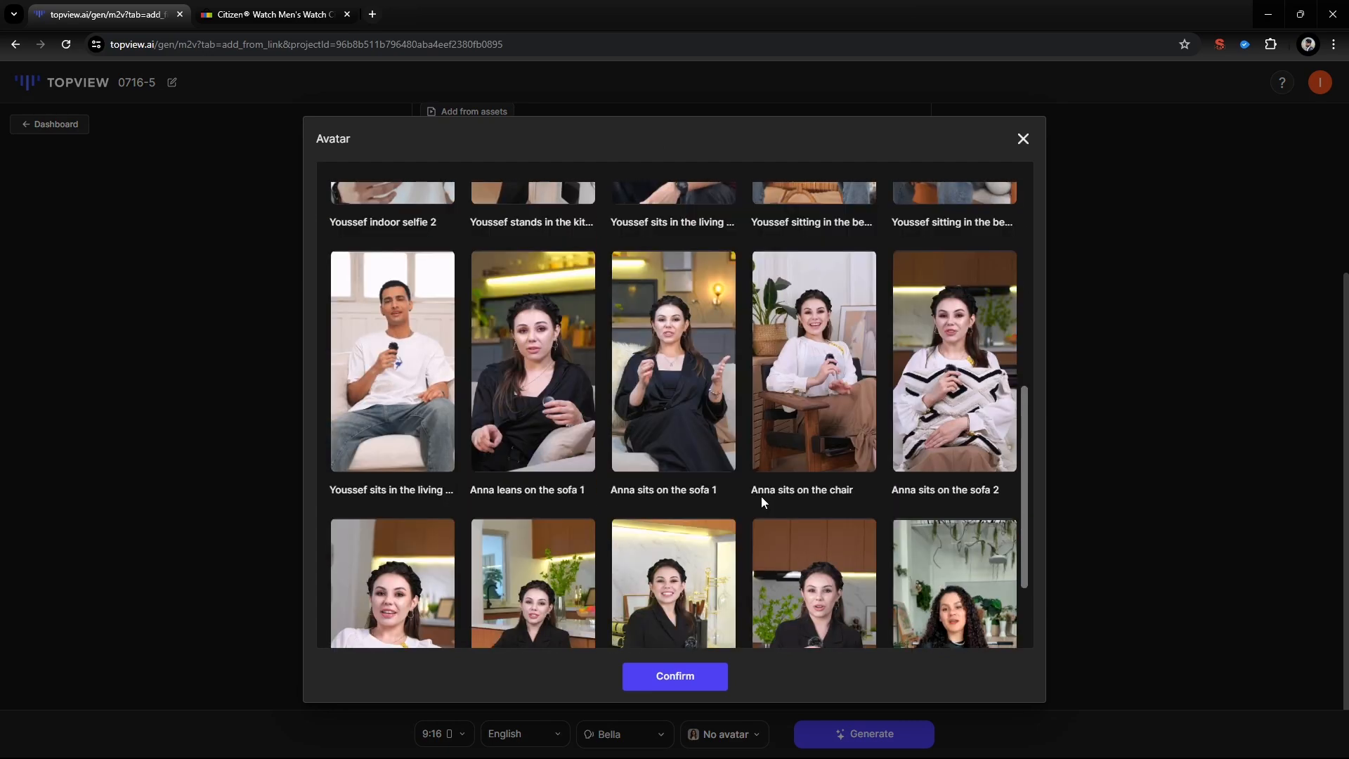
scroll("down", 3)
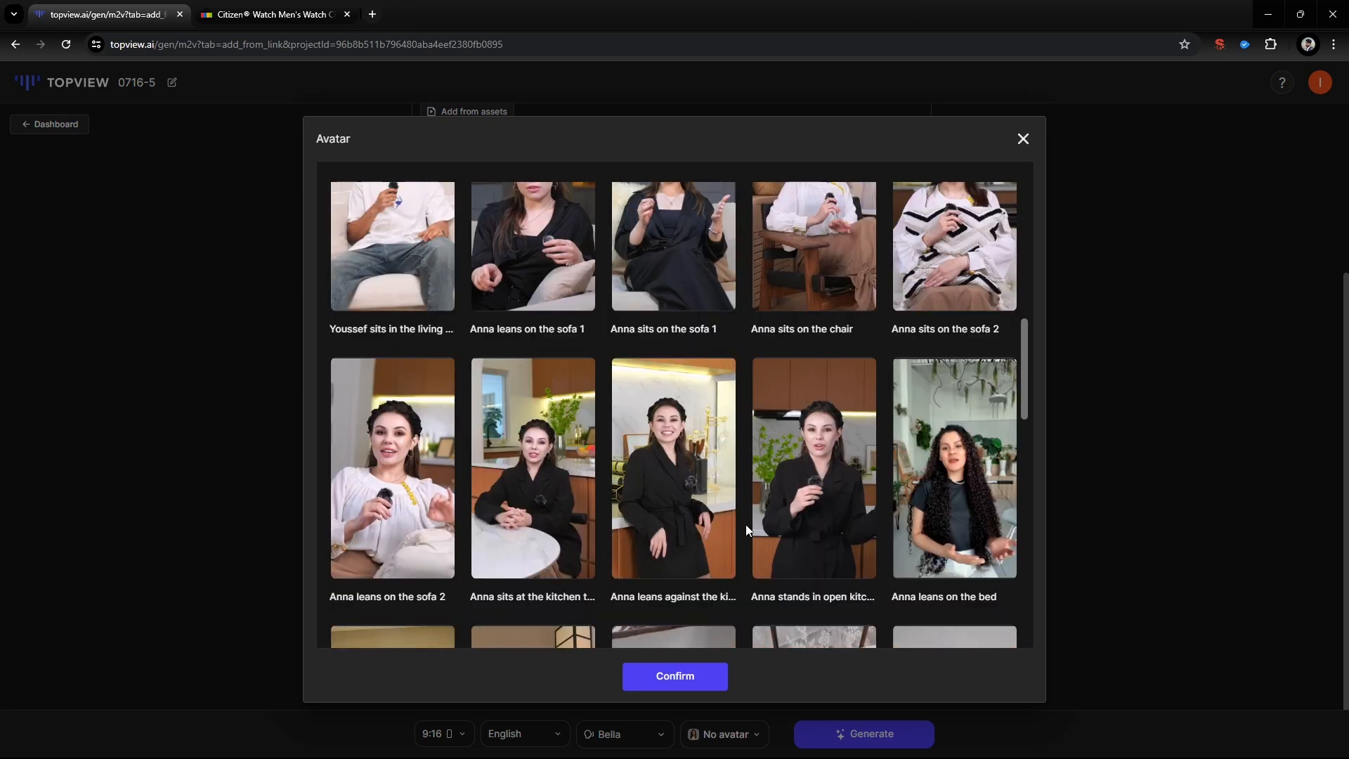
left_click(532, 468)
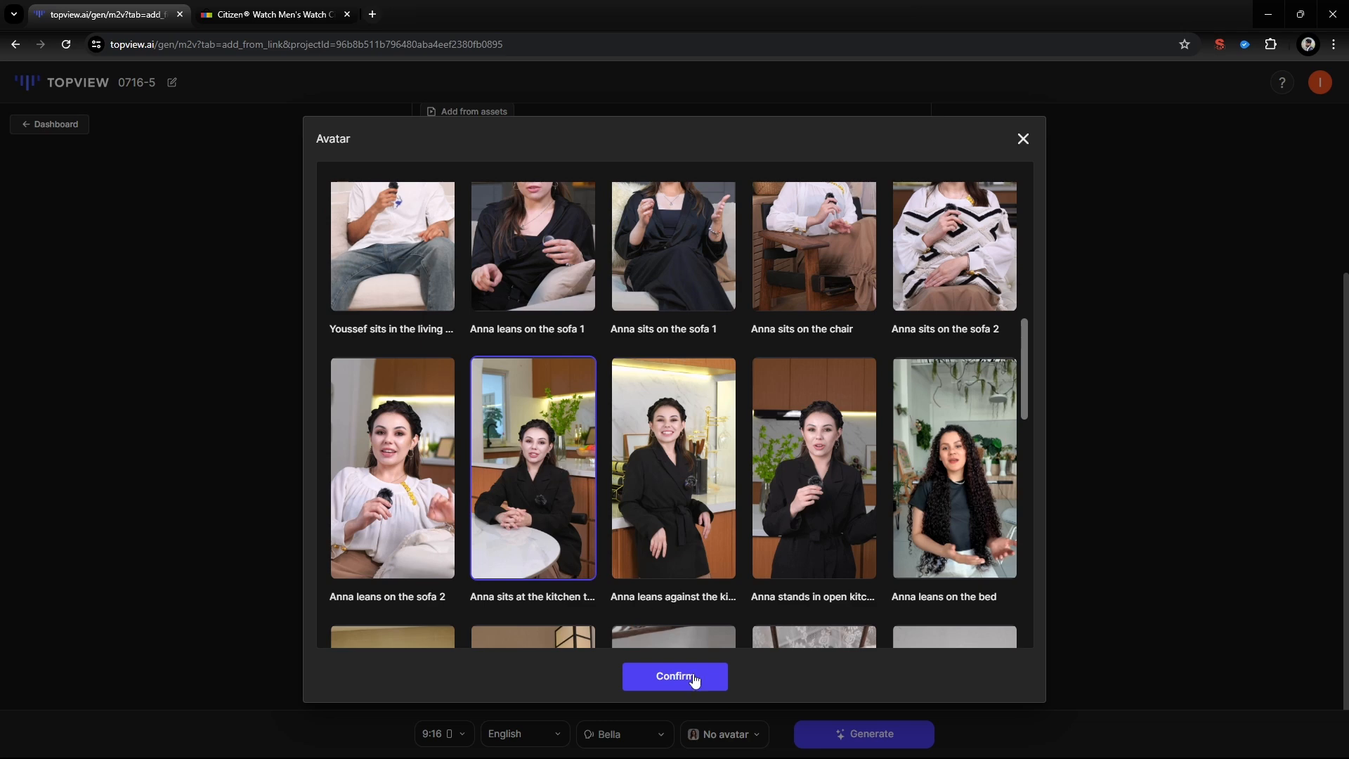
left_click(675, 676)
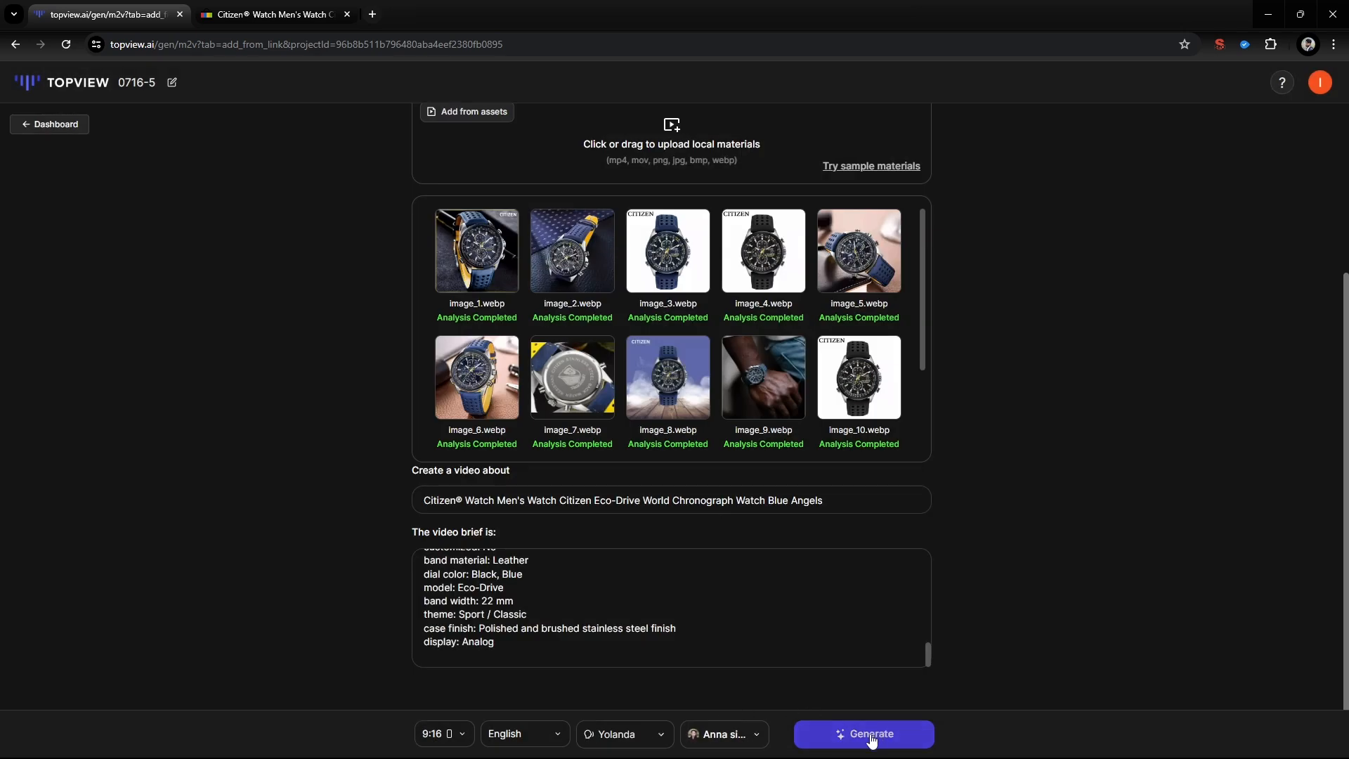
- Generate the ad script variations from the watch images and brief
left_click(862, 734)
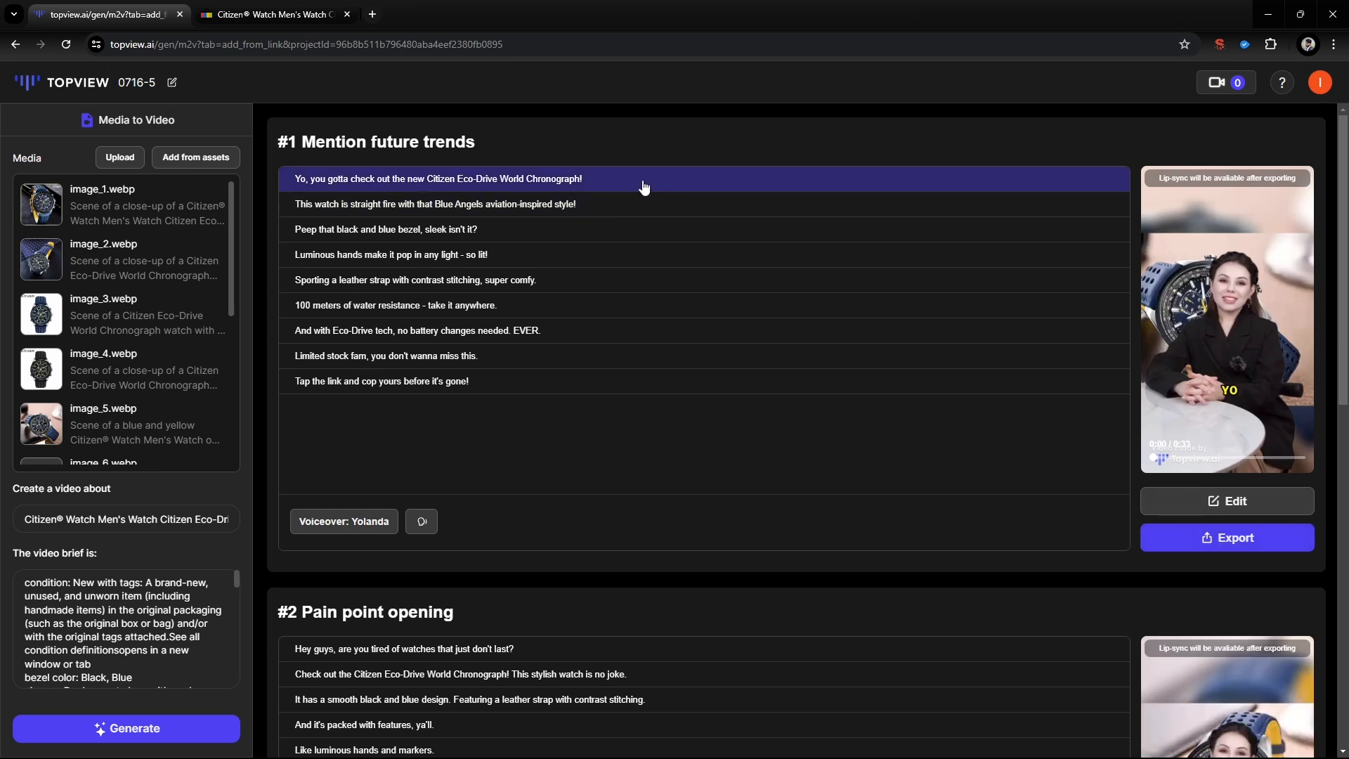
left_click(437, 180)
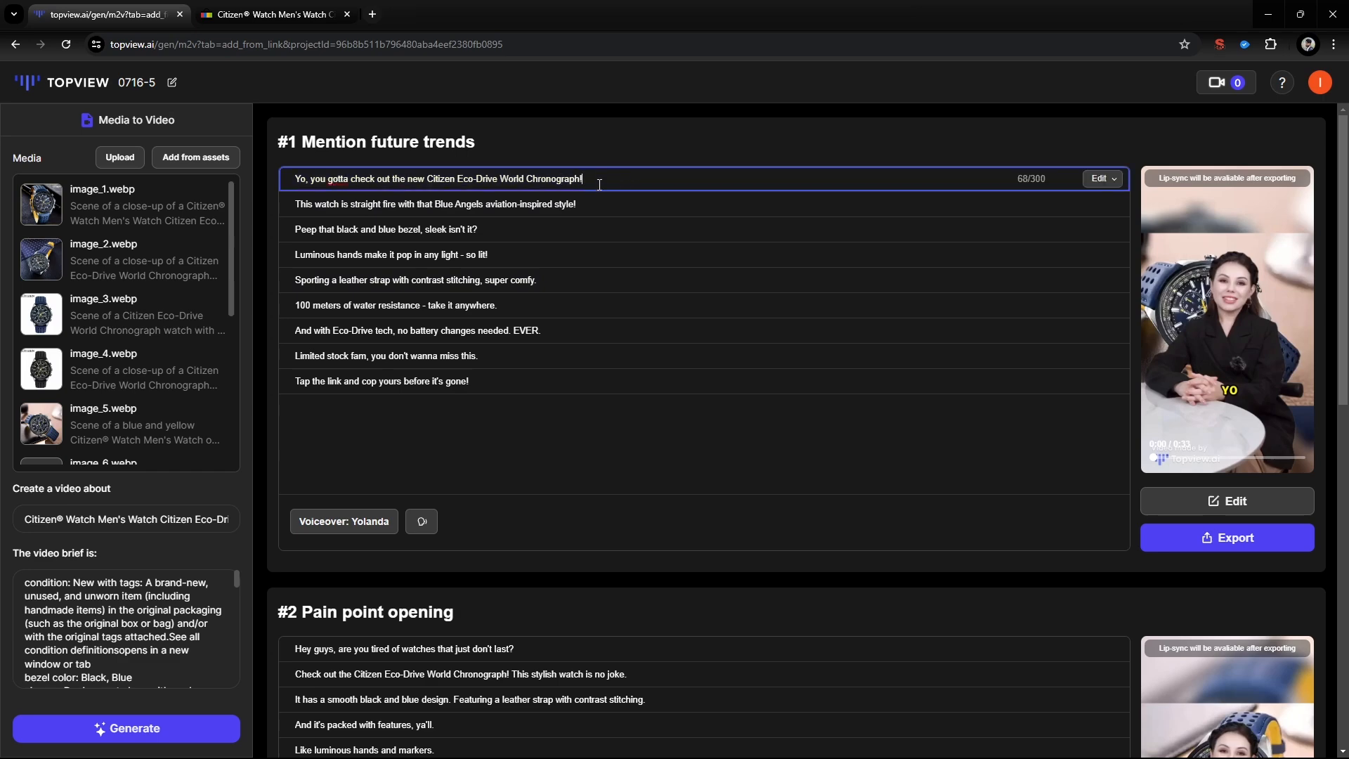
left_click(796, 514)
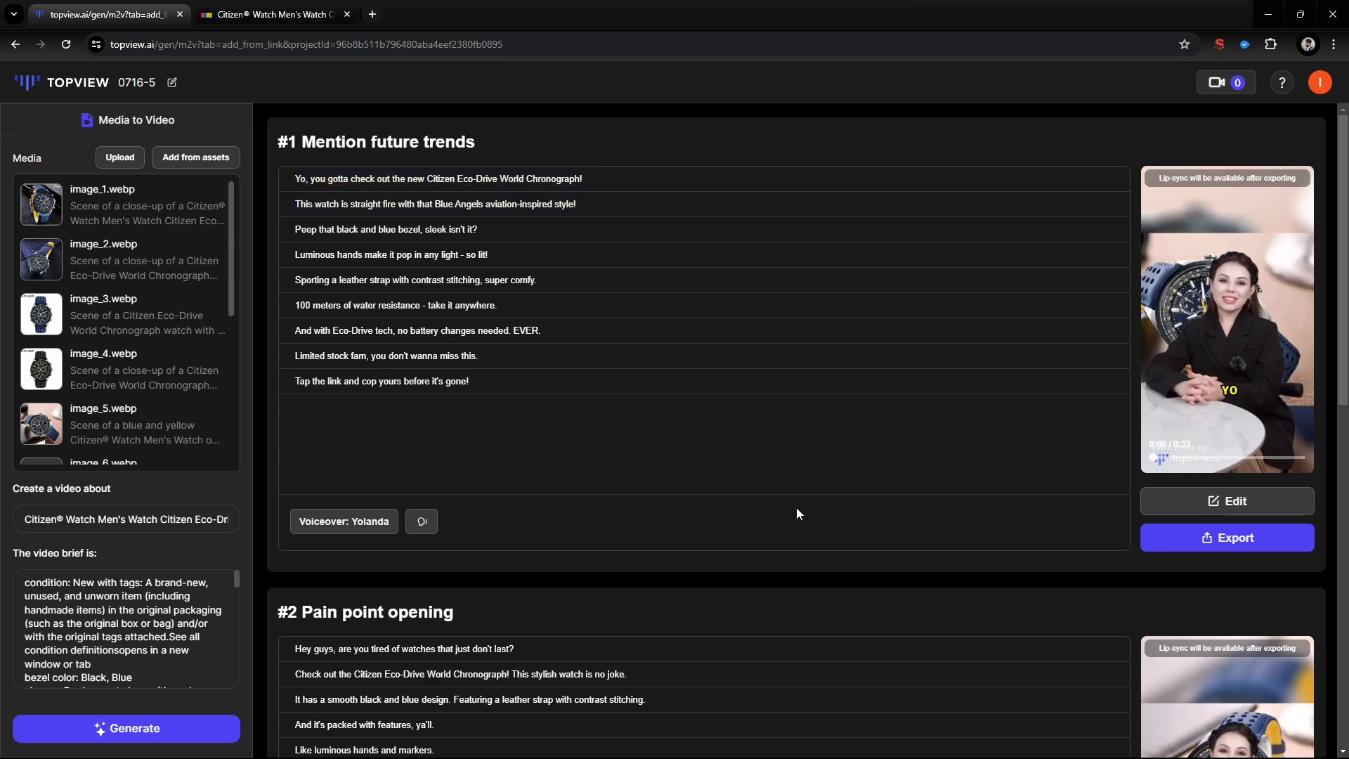
scroll("down", 3)
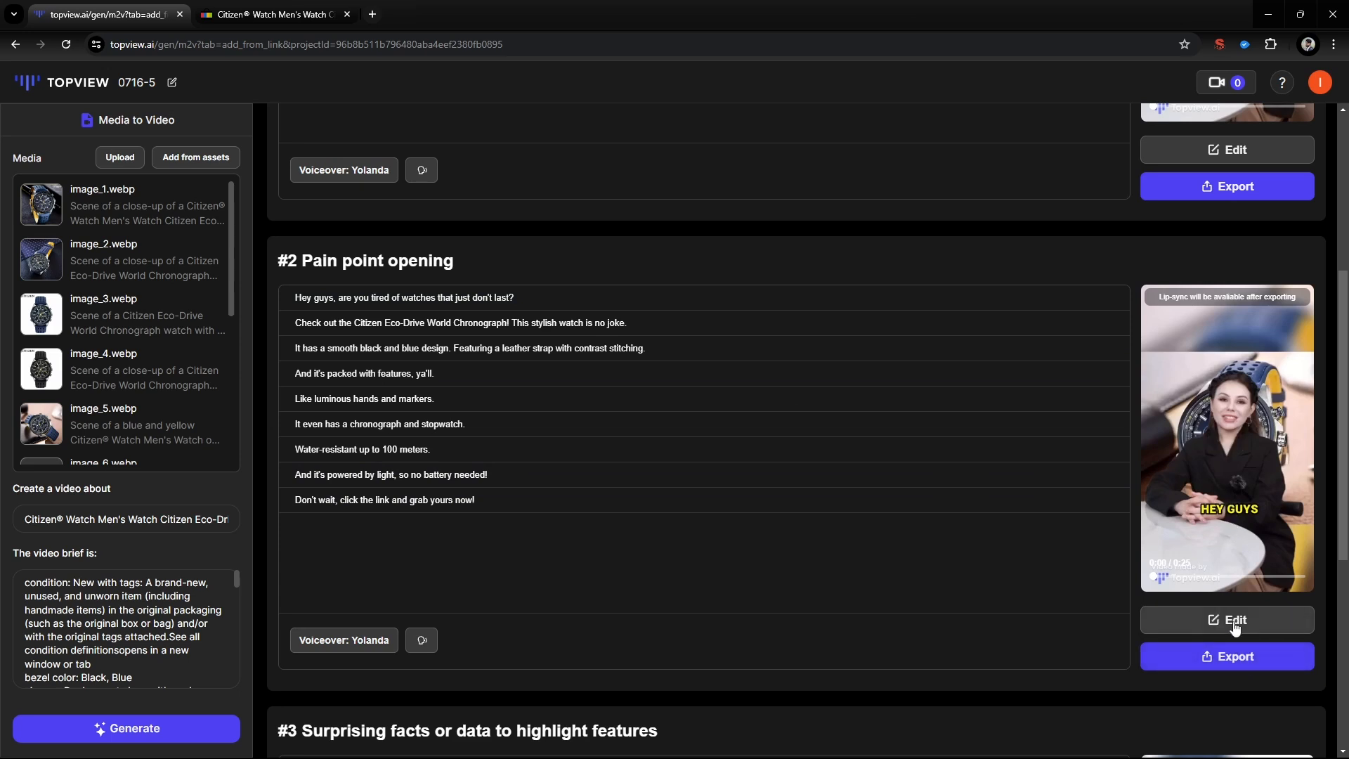
- Edit script #2 'Pain point opening', dismiss Change Clips, and bring up the second scene's avatar settings
left_click(1226, 620)
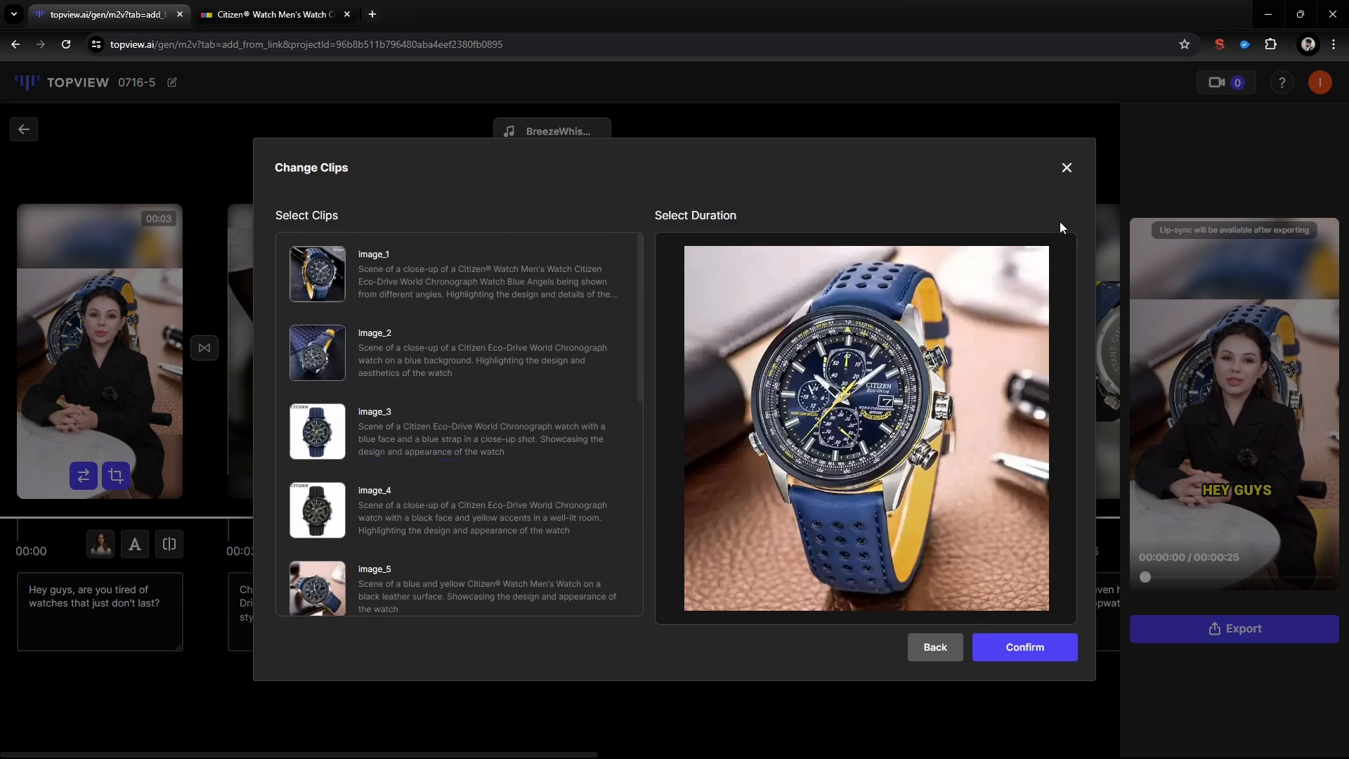
left_click(1023, 648)
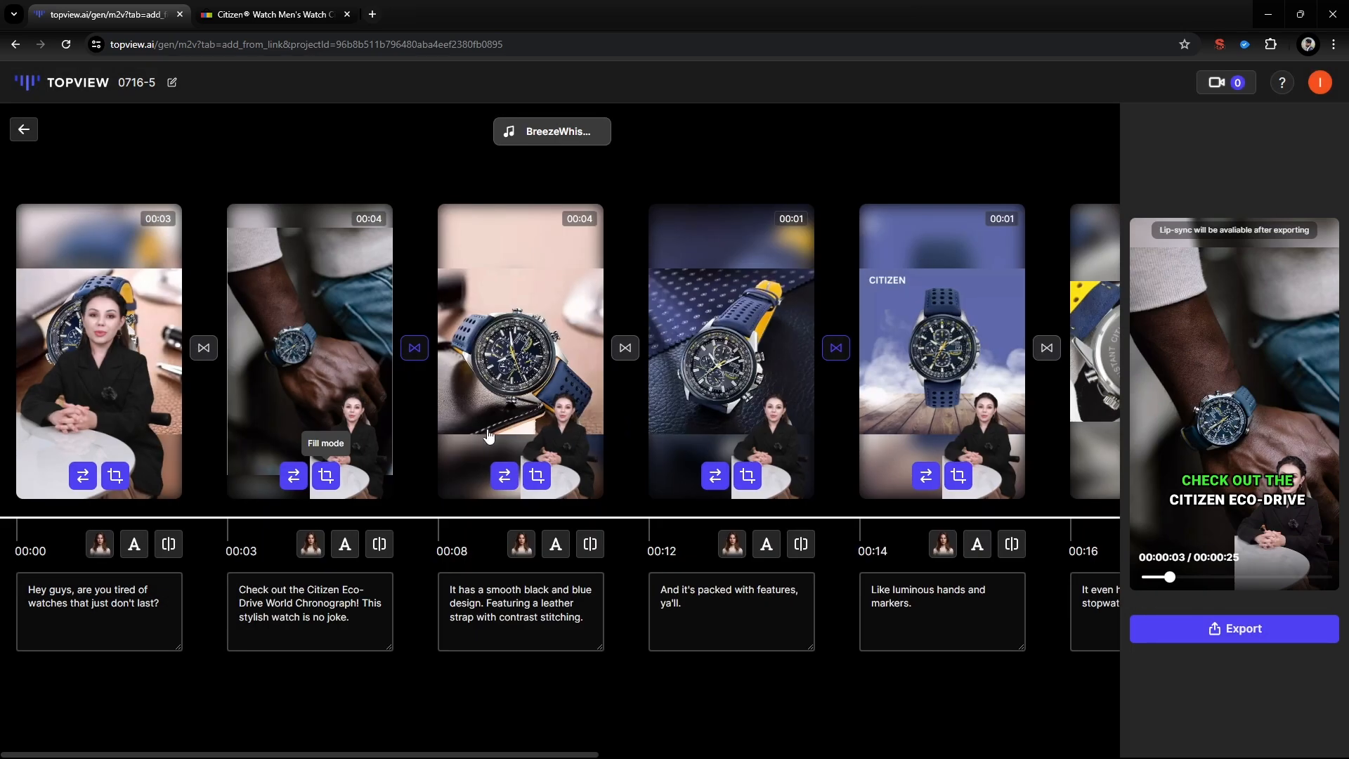
left_click(325, 476)
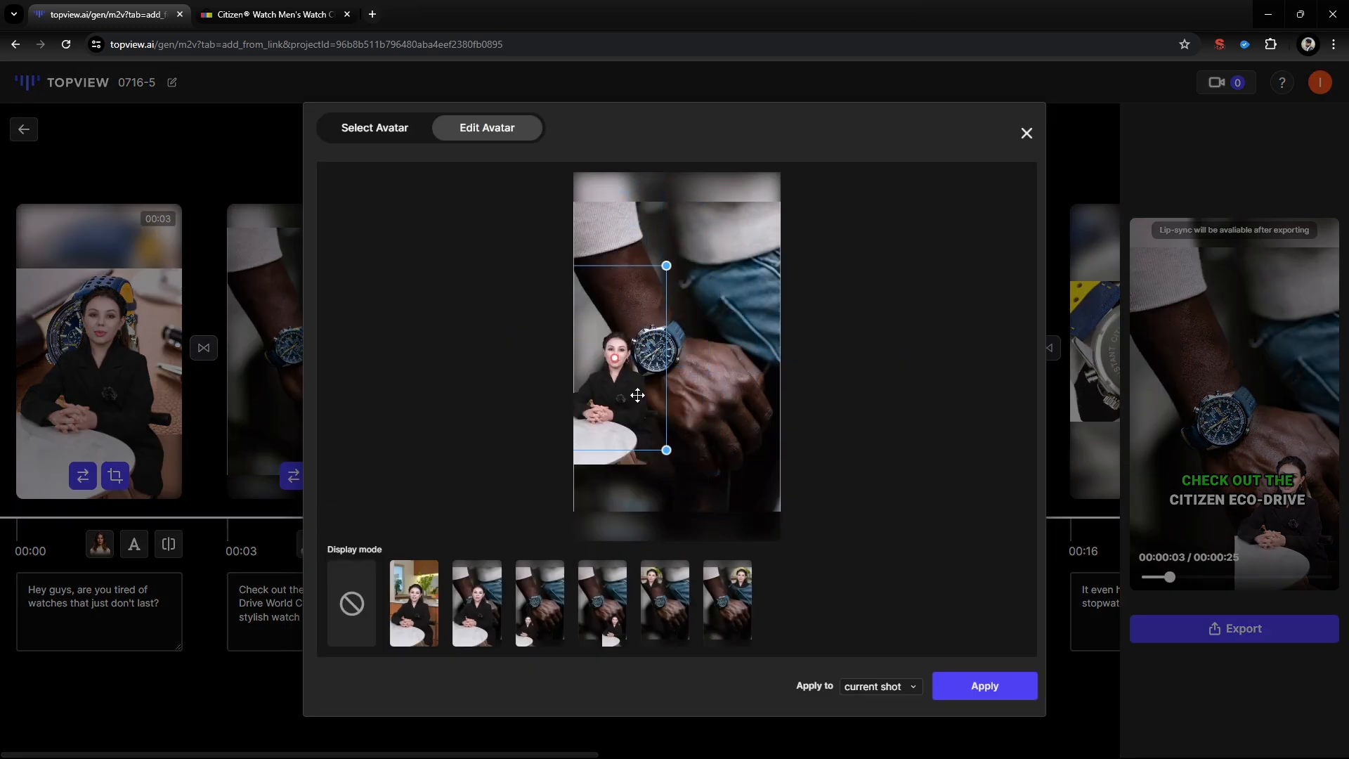
- Under Select Avatar, choose the avatar seated on a chair for the second scene
left_click(373, 127)
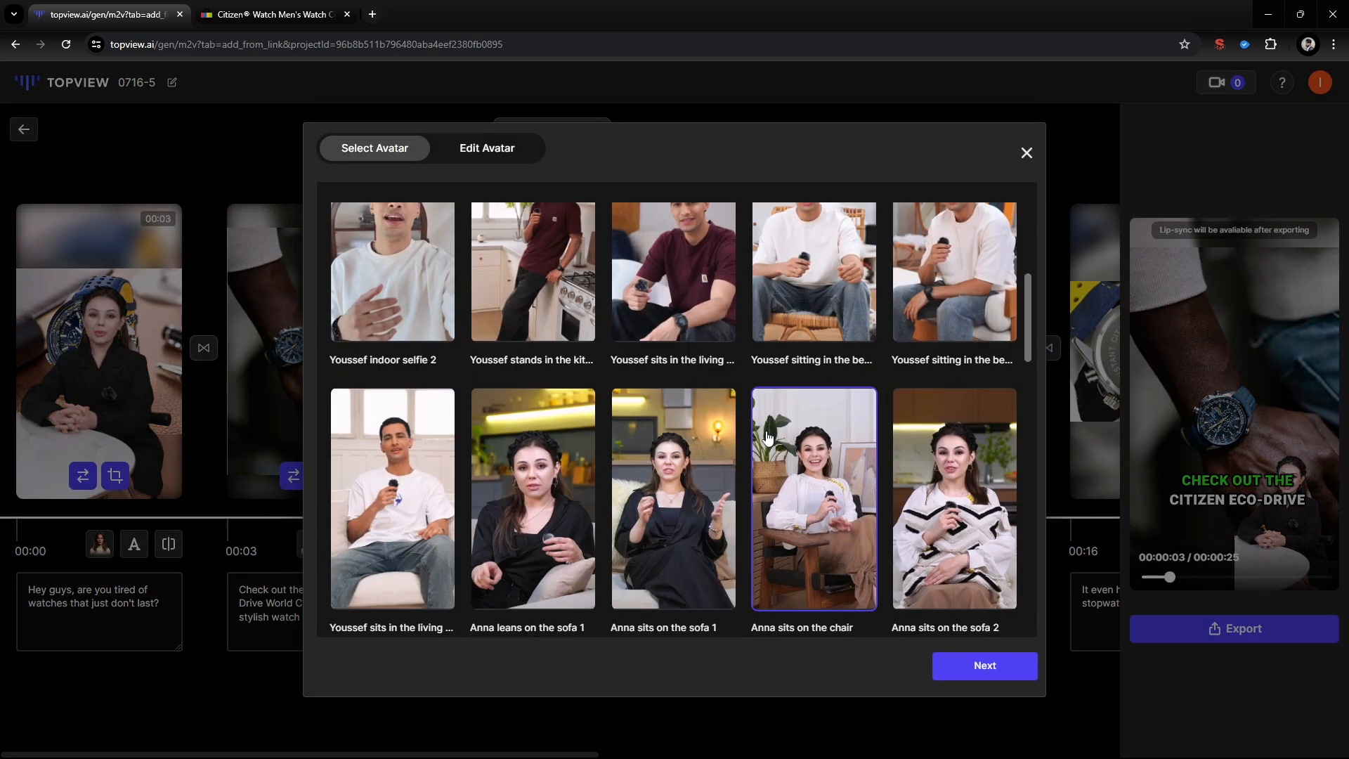
left_click(486, 127)
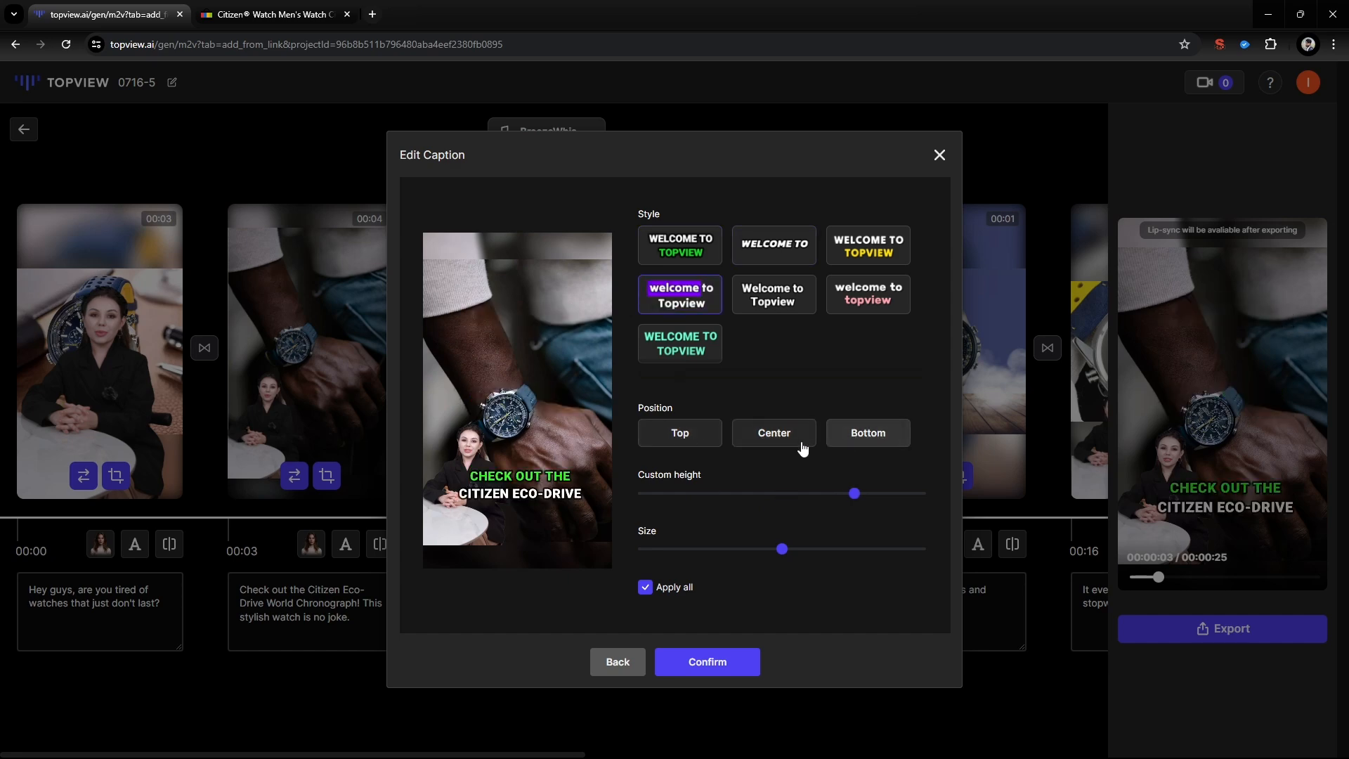
- Lower the caption height, confirm it for all scenes, and select the third scene's script text
left_click_drag(782, 549, 845, 549)
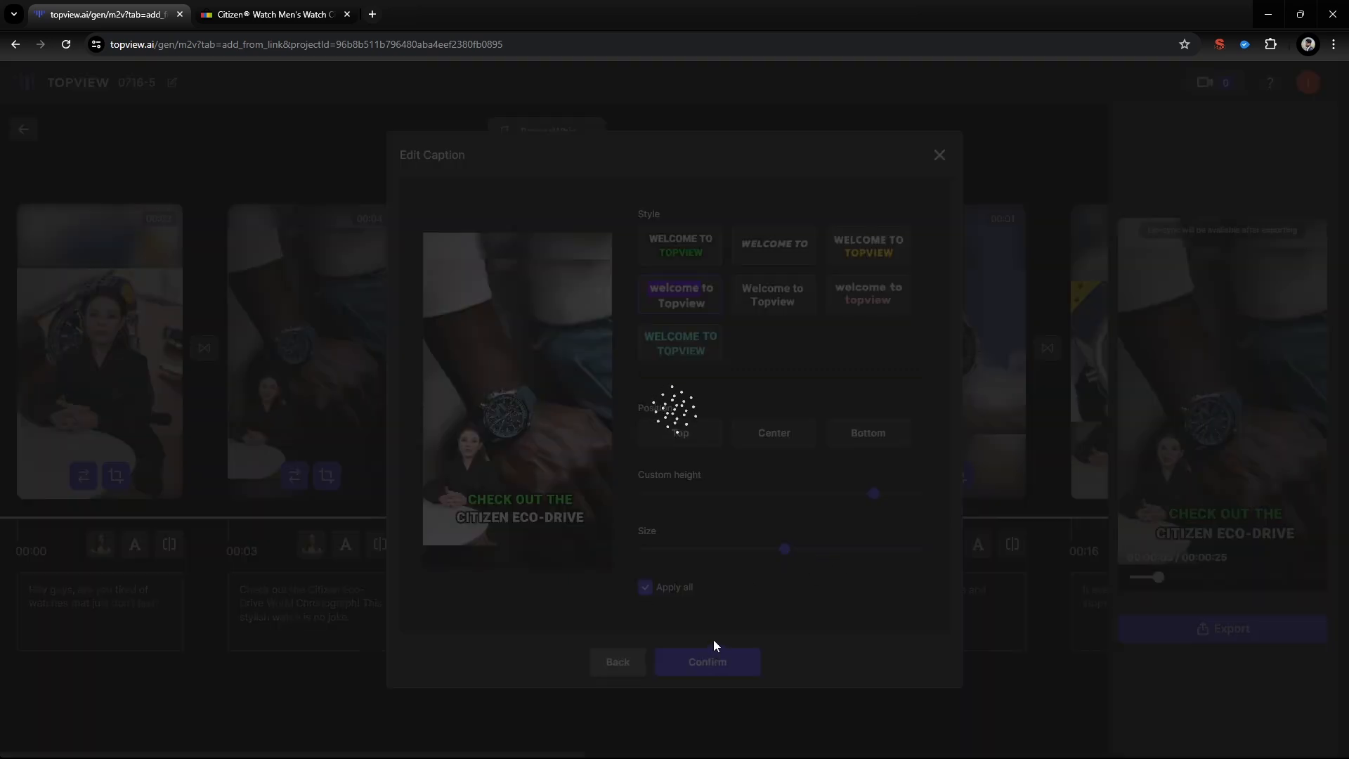
left_click(706, 662)
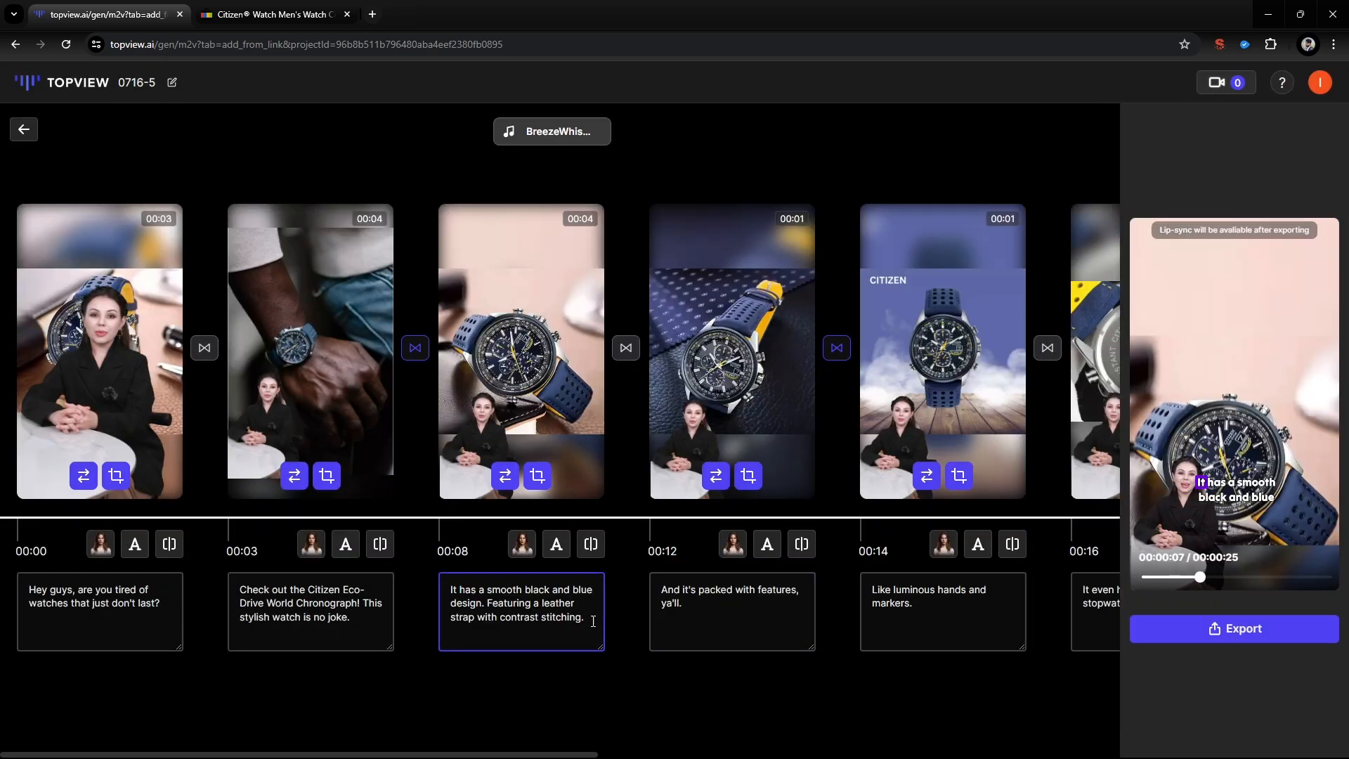
triple_click(521, 602)
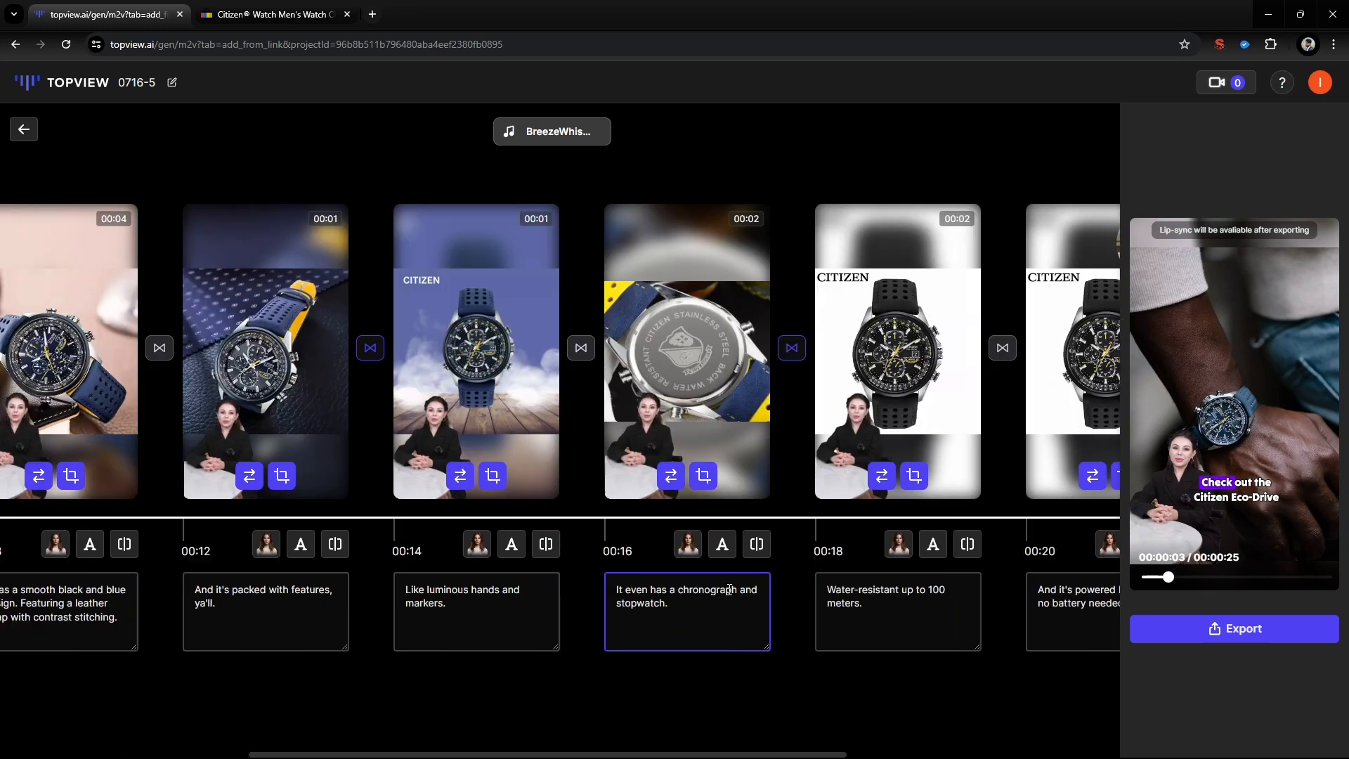
- Replace the background music with the Accelerate track from the Excited category
left_click(551, 131)
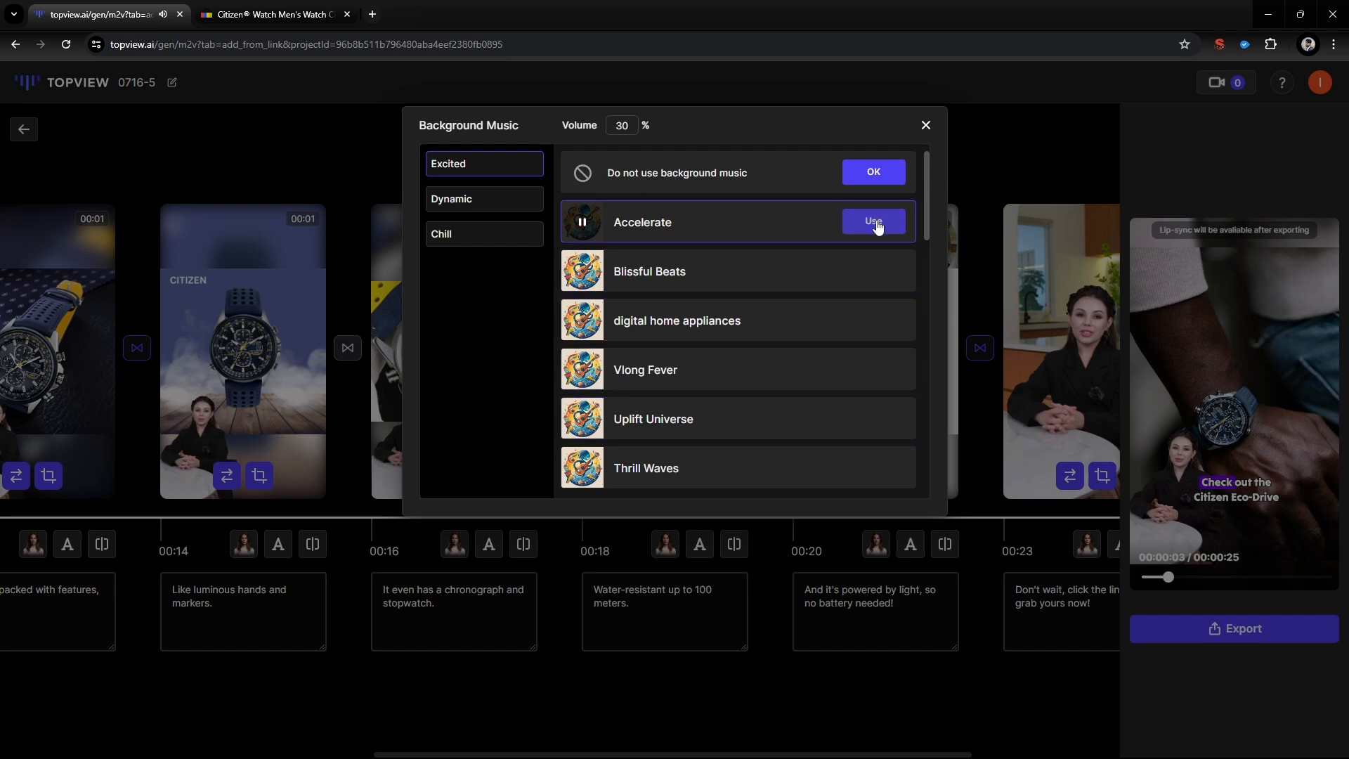
left_click(873, 222)
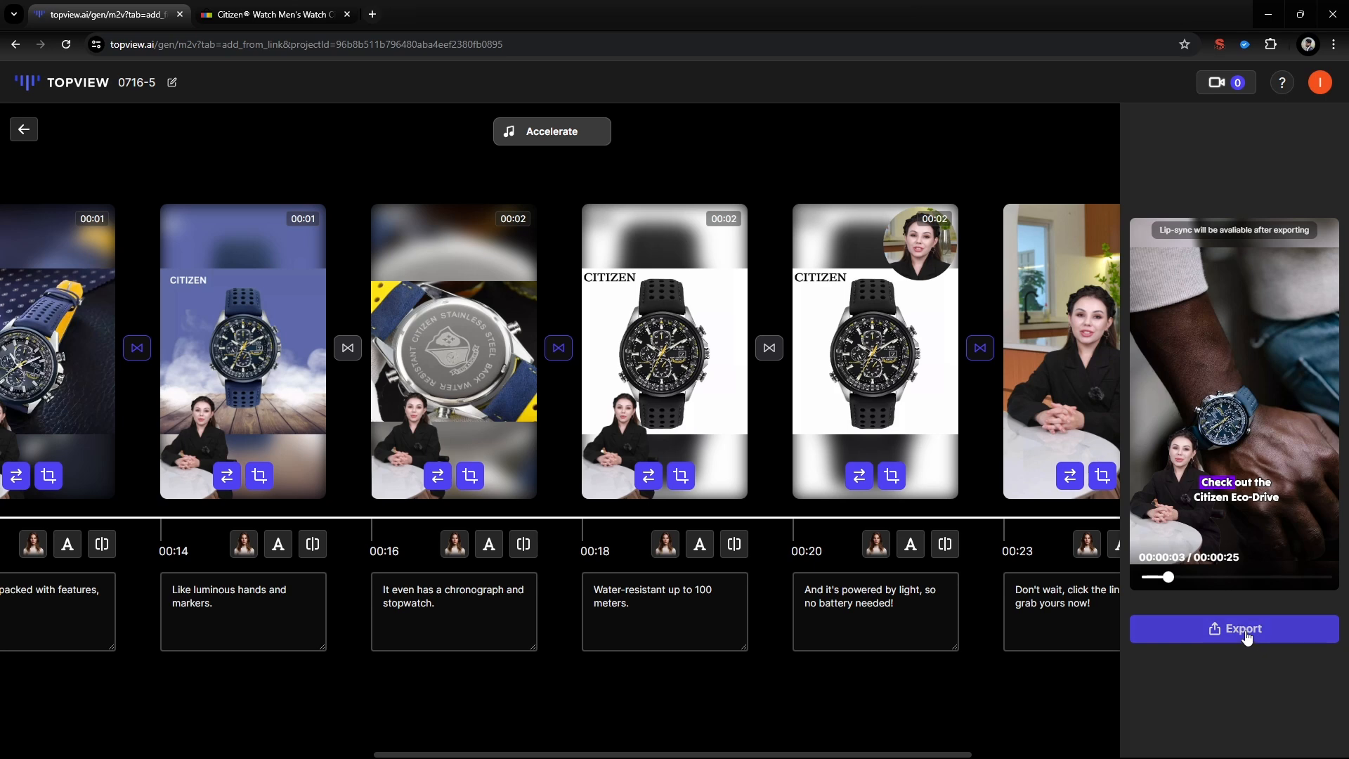
- Export and download the finished watch ad, then start another project and return to it
left_click(1234, 628)
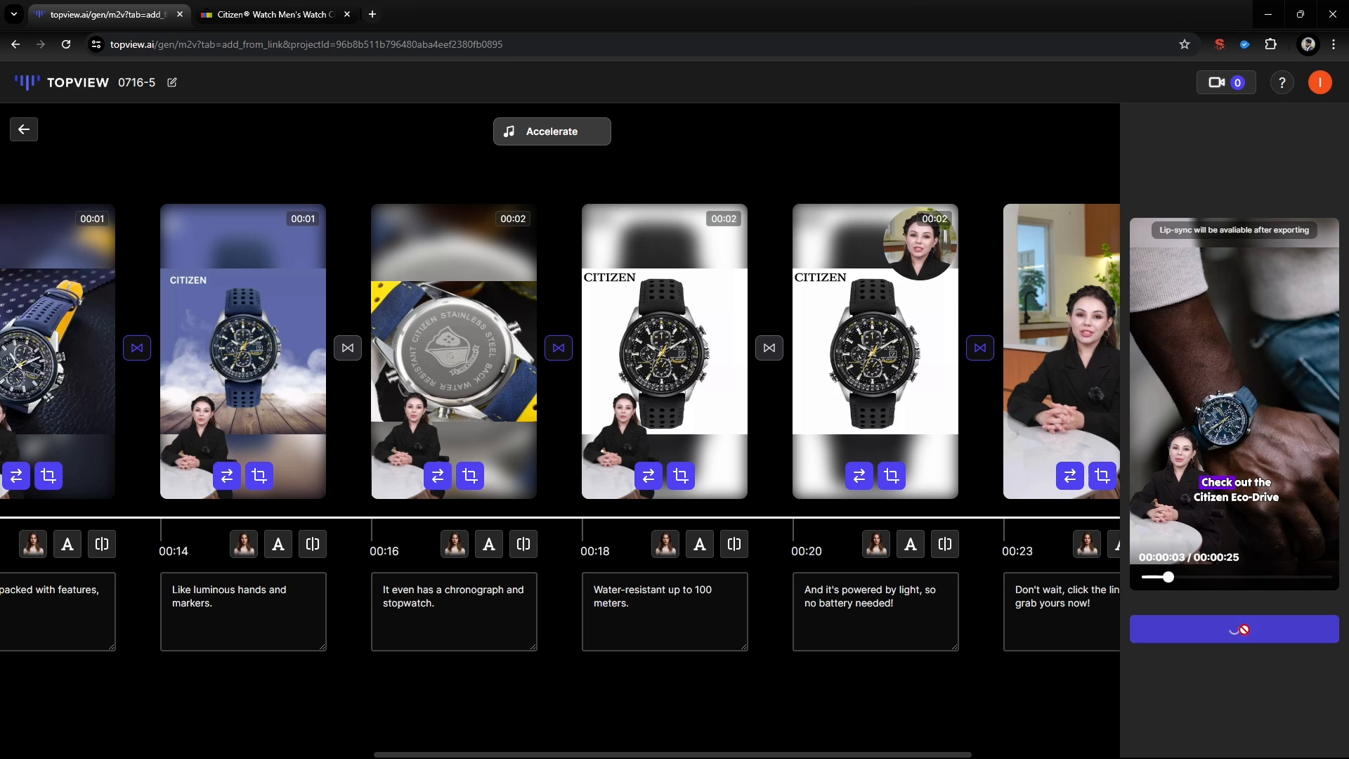
left_click(1234, 628)
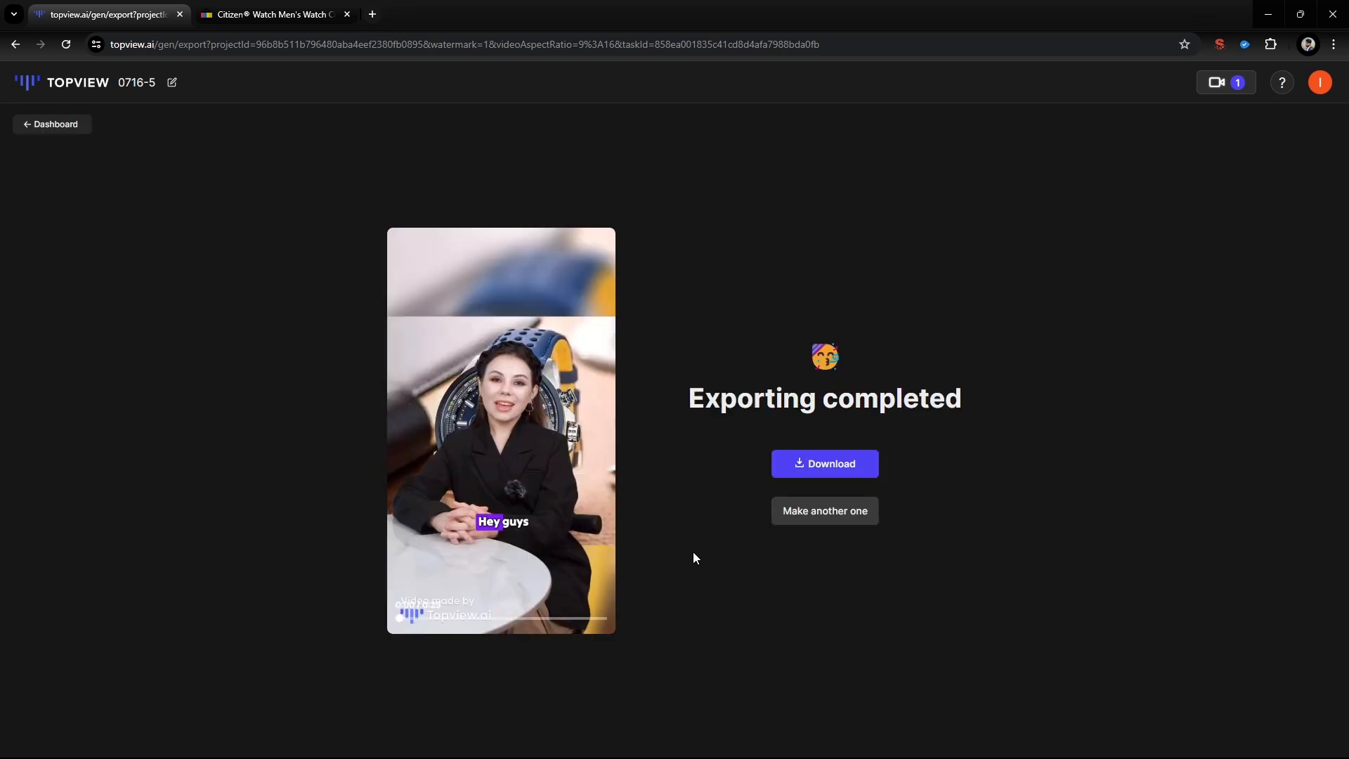
left_click(824, 464)
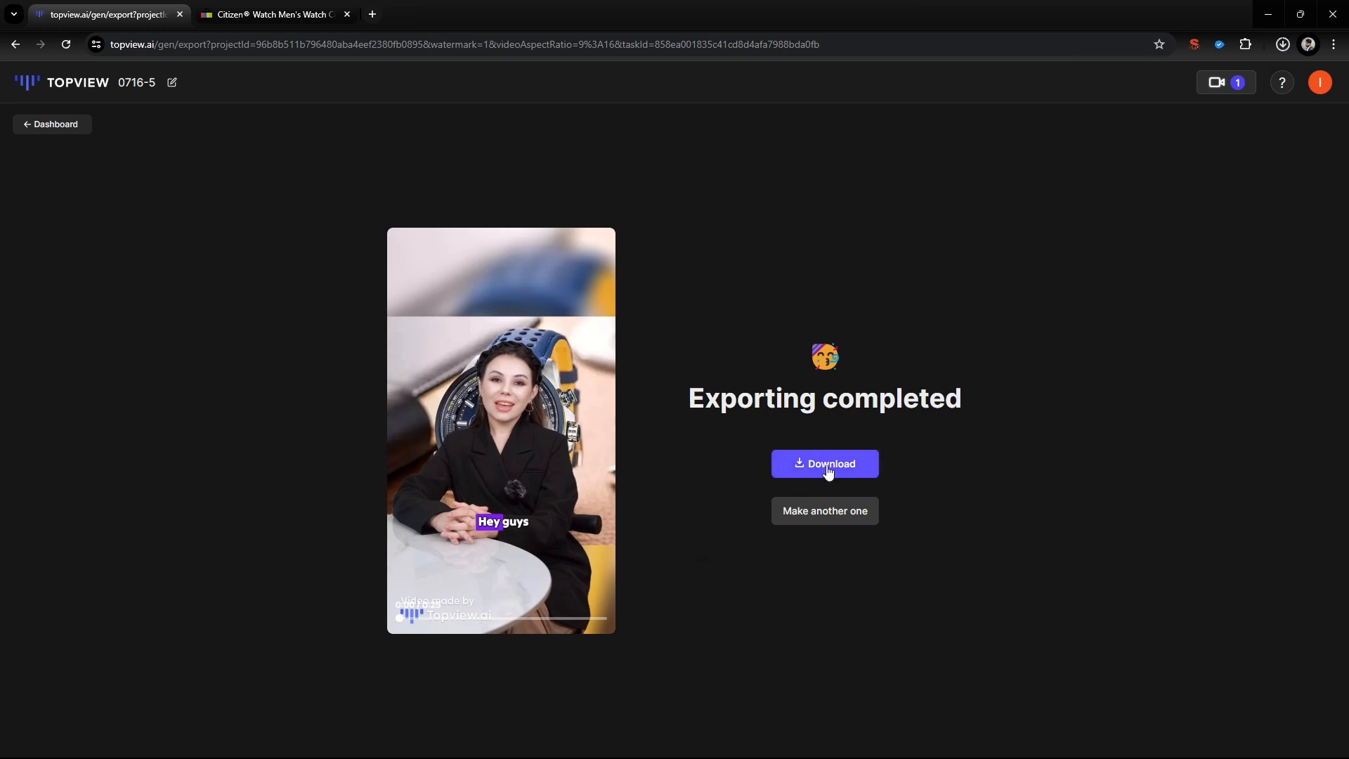
left_click(824, 510)
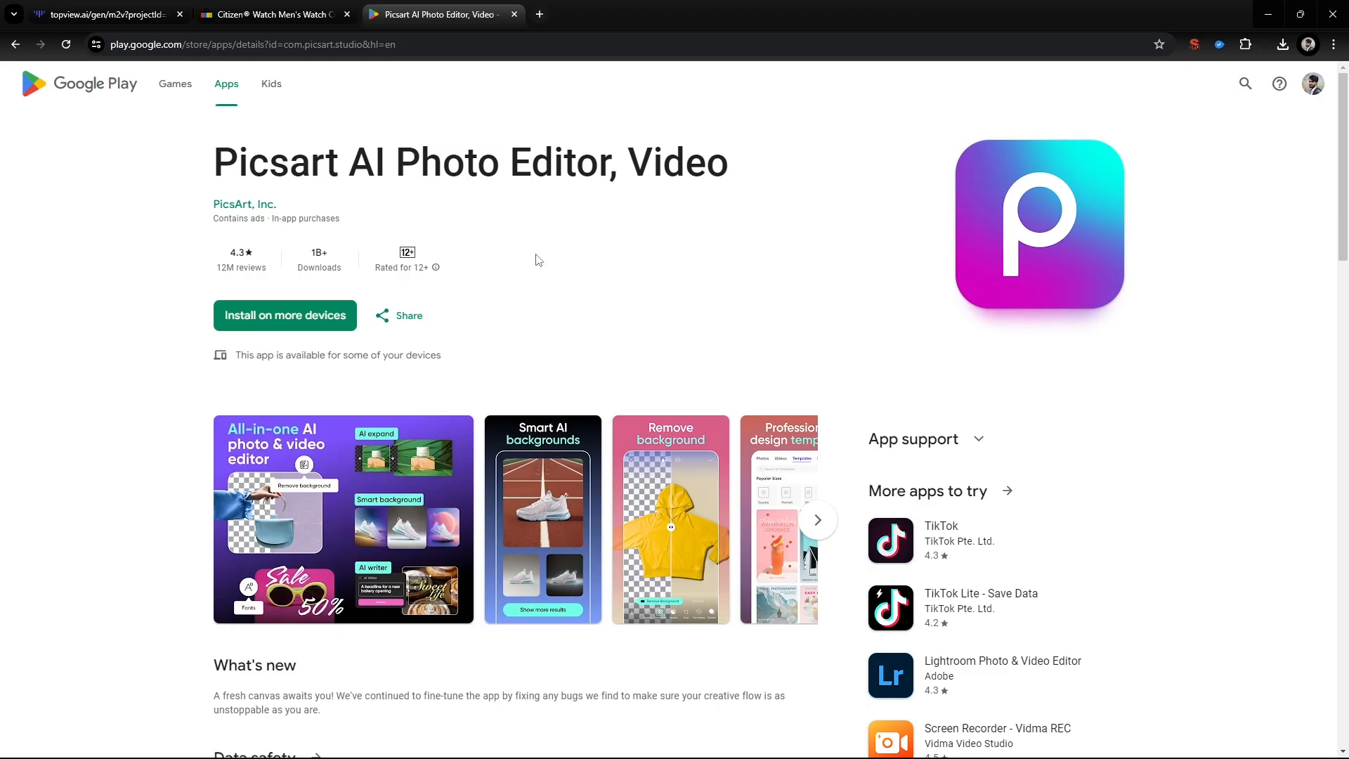
left_click(95, 14)
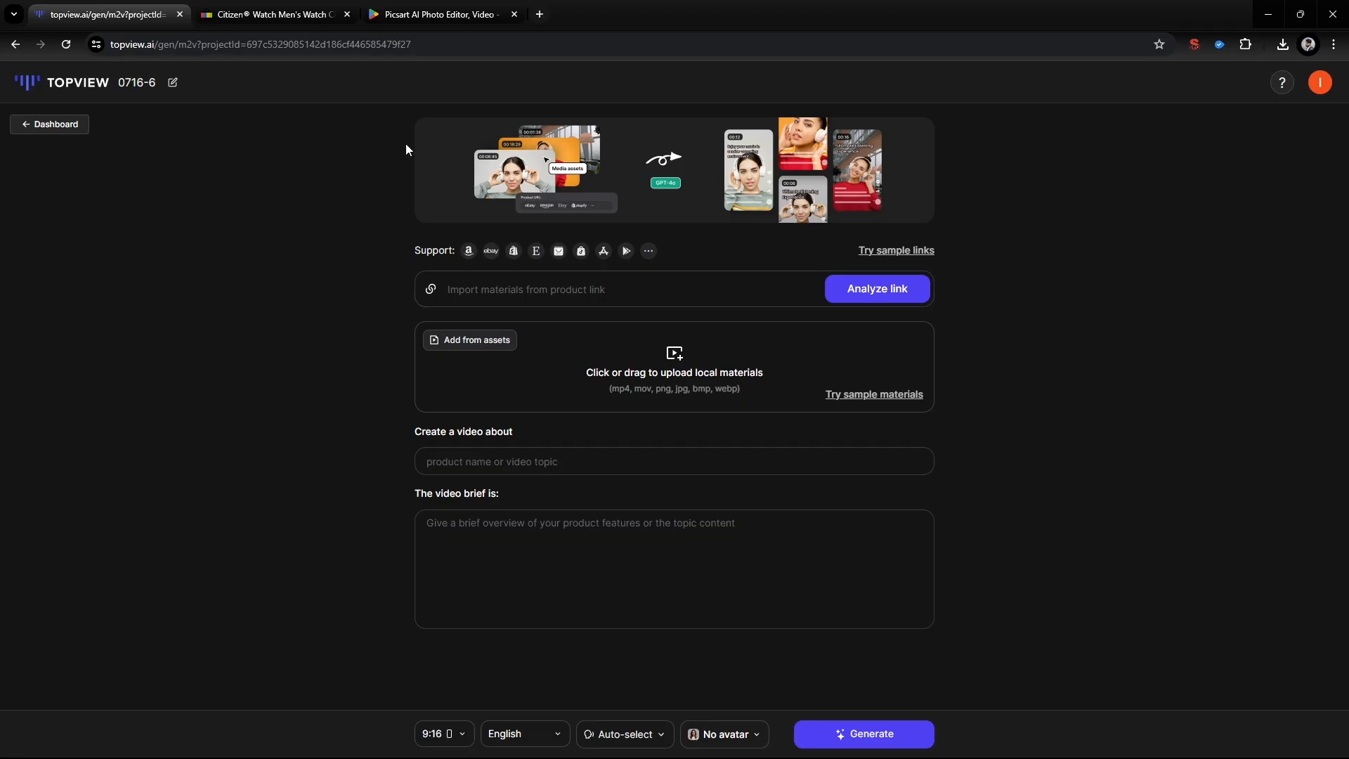
- Analyze the Picsart Google Play link and generate script options for its ad
type("https://play.google.com/store/apps/details?id=com.picsart.studio&hl=en")
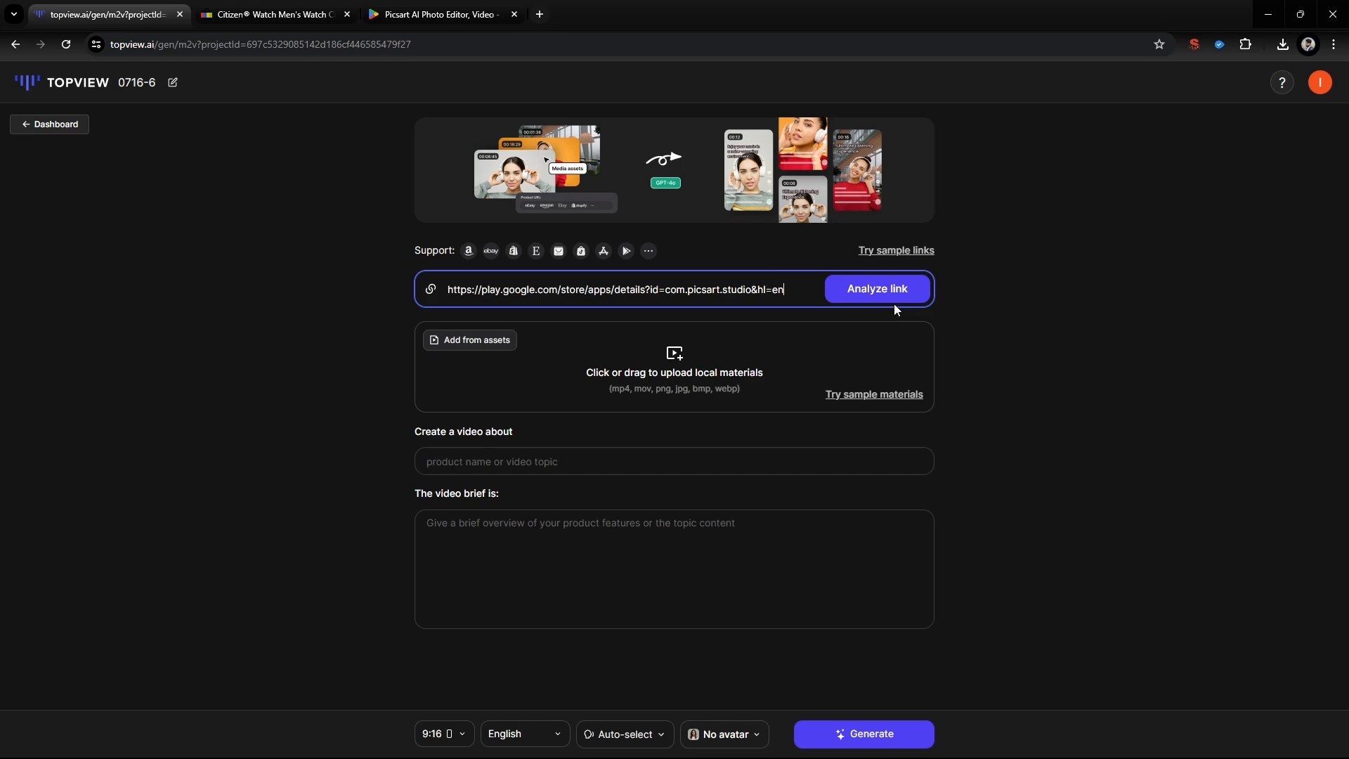
left_click(877, 288)
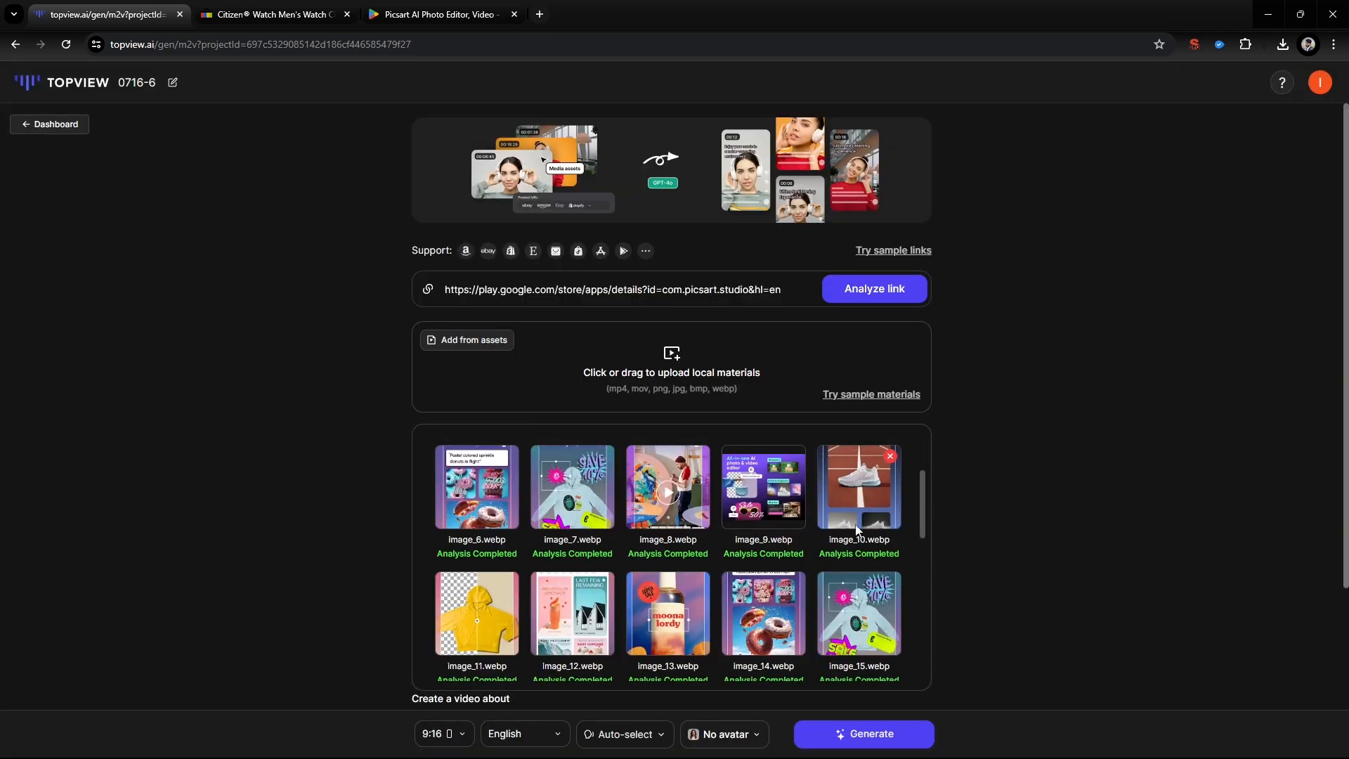
left_click(861, 733)
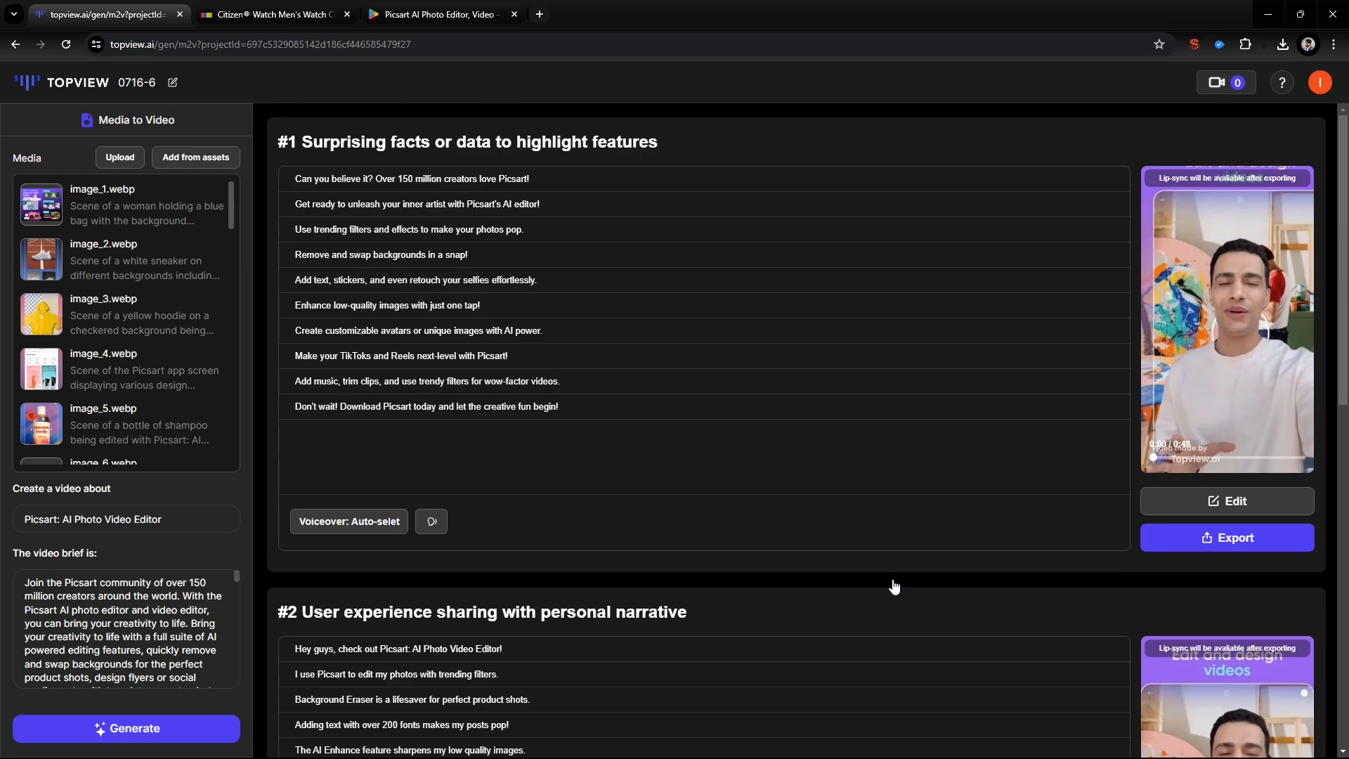
- Edit script #1, export the Picsart ad, and continue with Google at the login
left_click(1226, 501)
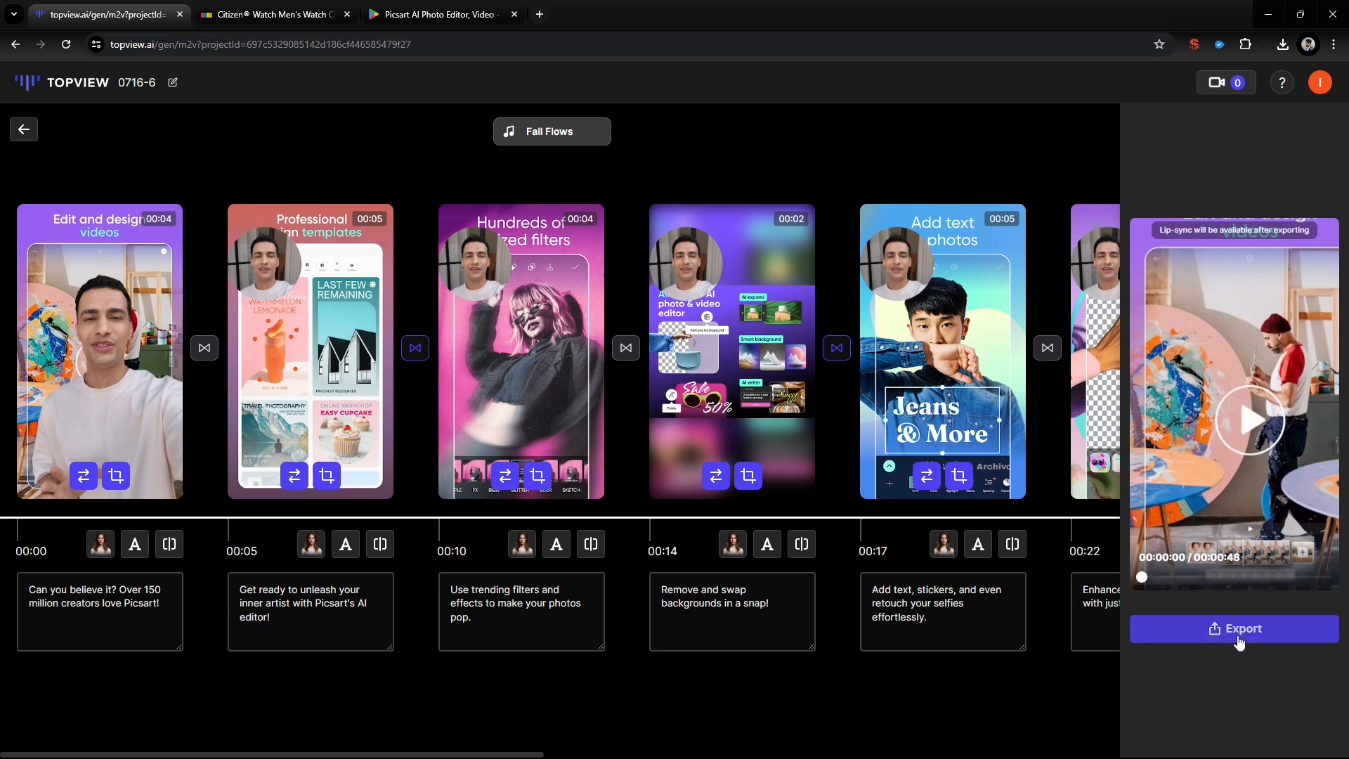
left_click(1234, 628)
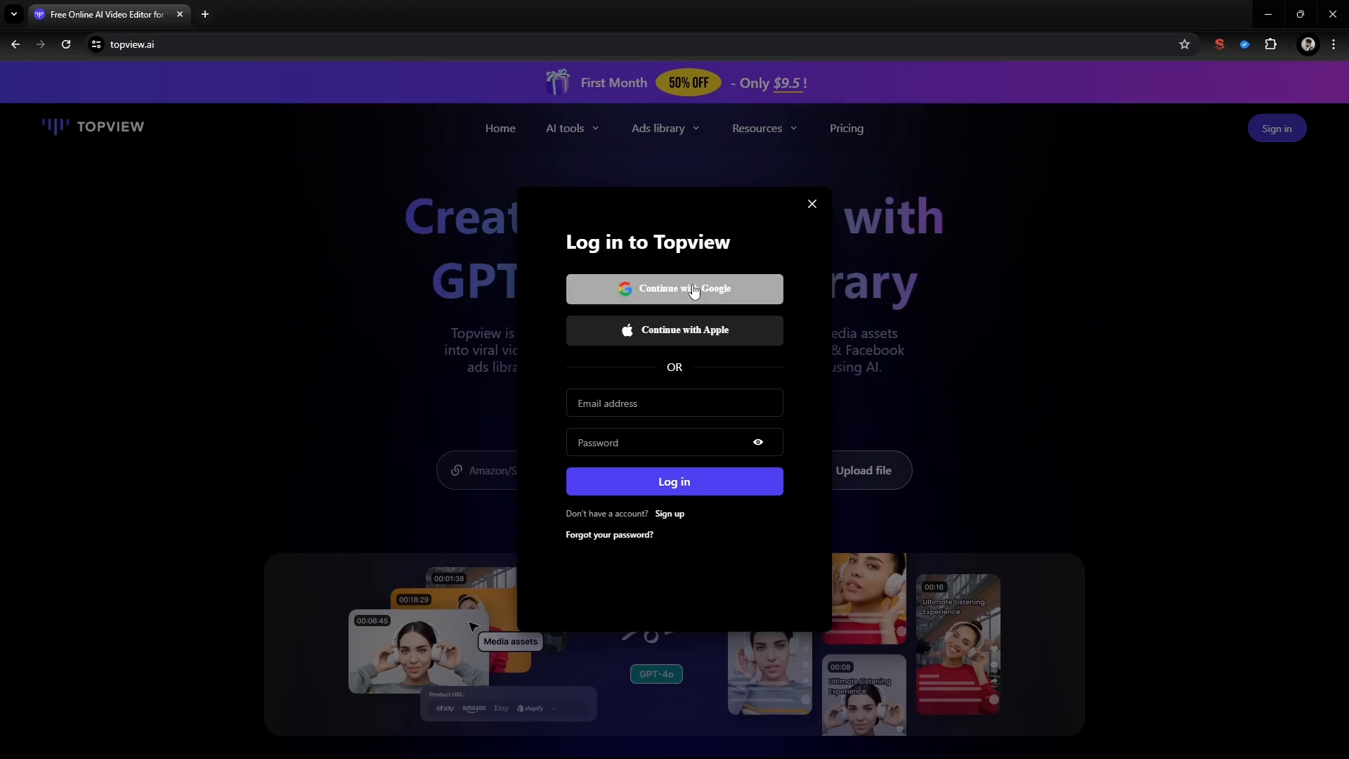
left_click(675, 289)
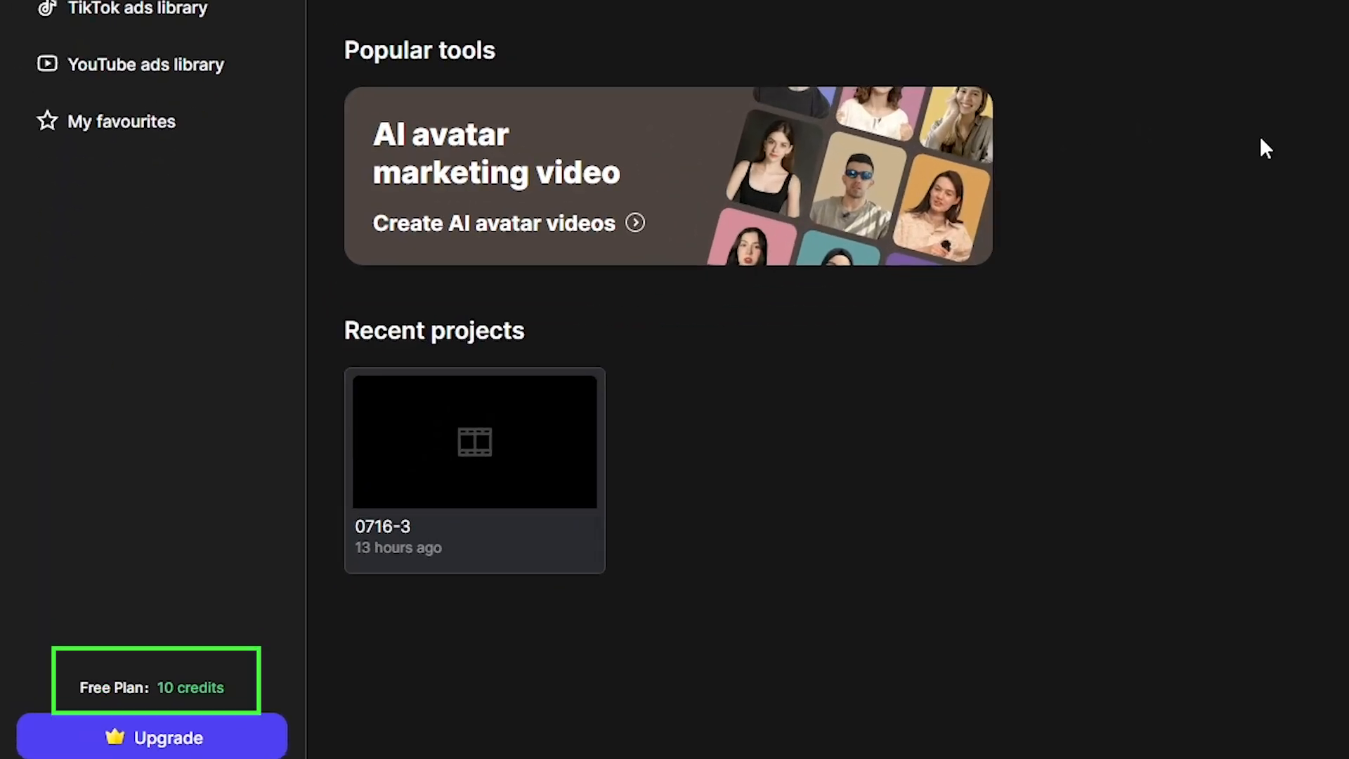